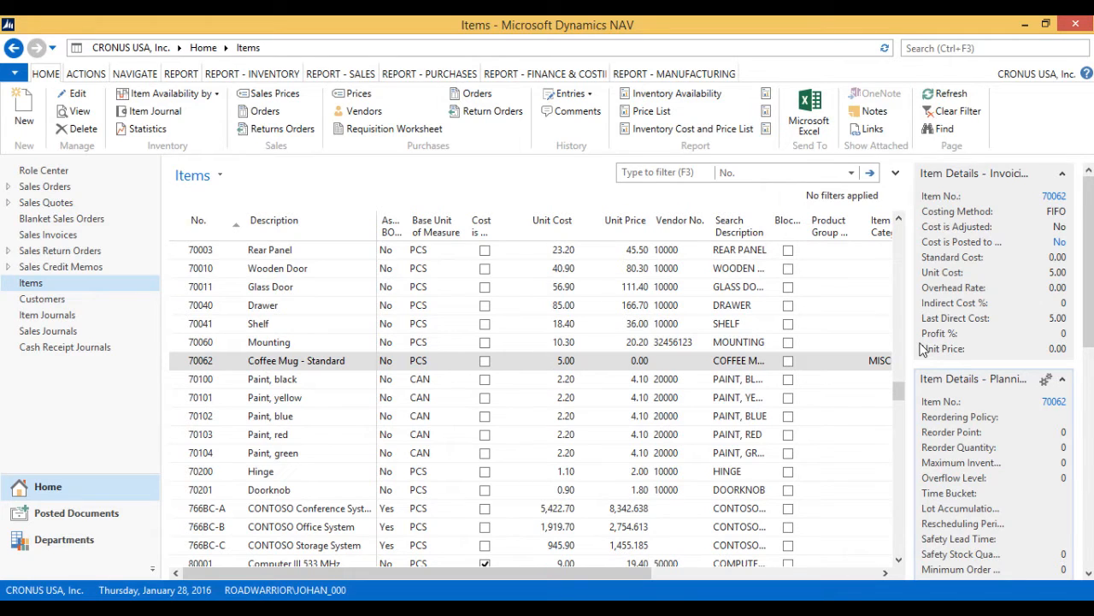
- Show the item ledger entries for item 70062 Coffee Mug - Standard
left_click(564, 93)
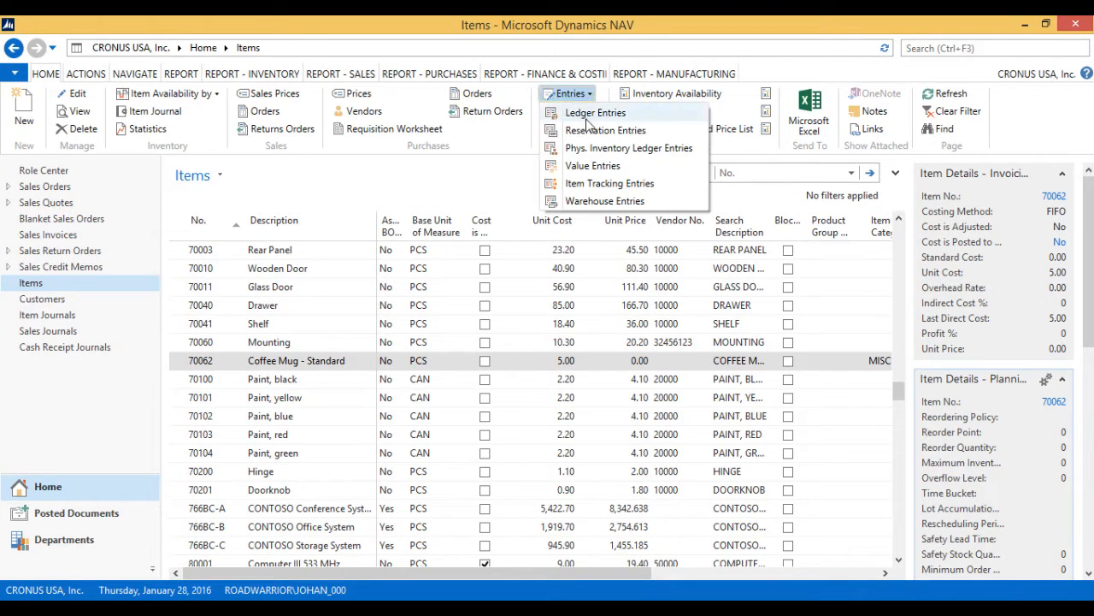
left_click(595, 112)
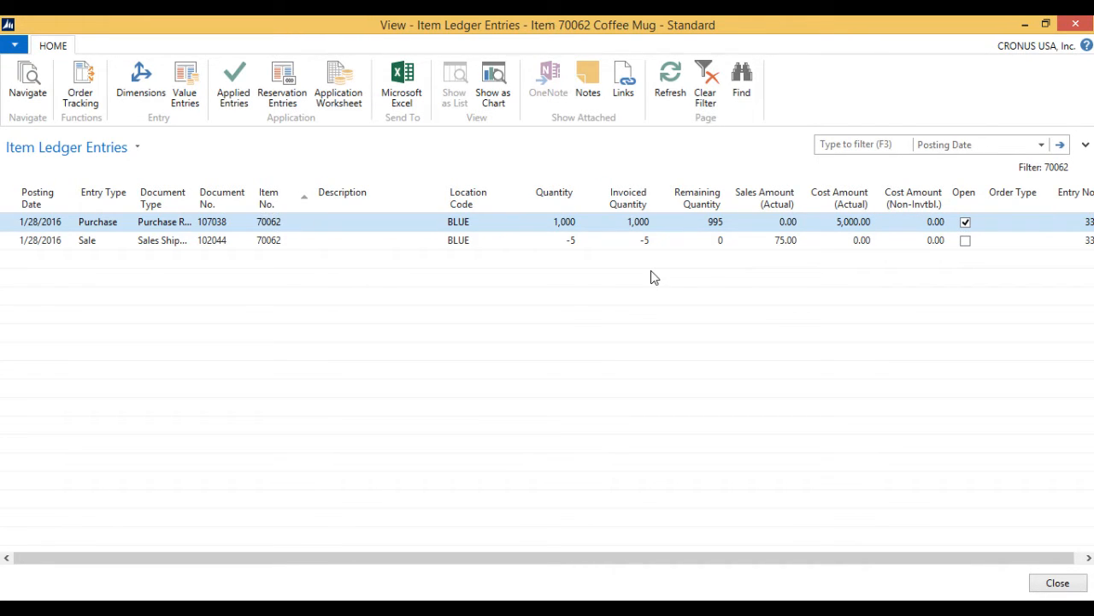
- Check the purchase (1,000 qty, 995 remaining, 5,000.00 cost) and the -5 sale with 0.00 cost
left_click(764, 221)
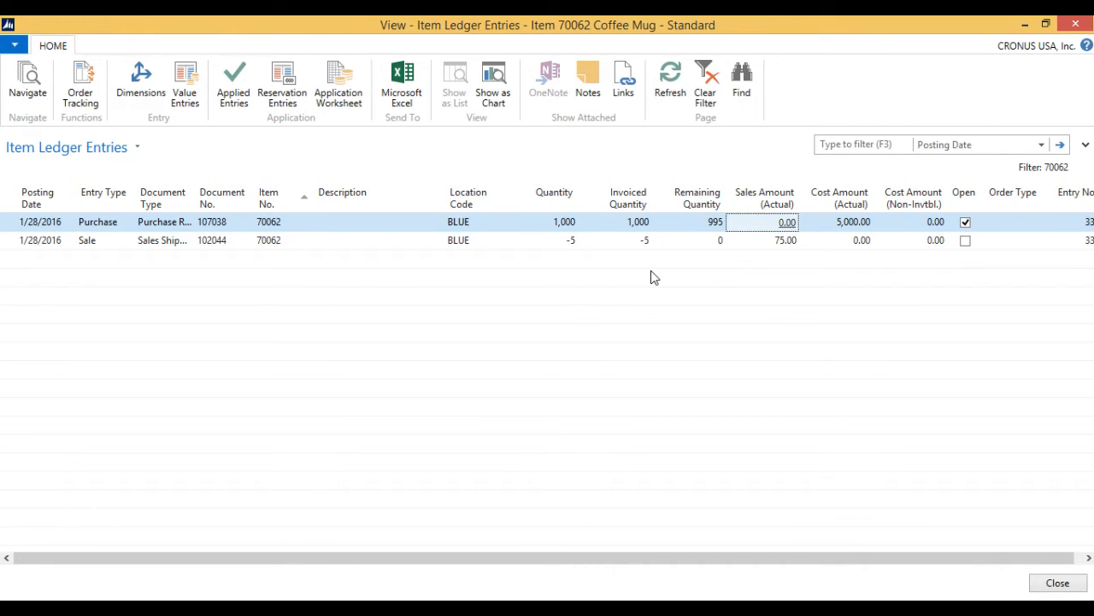
left_click(840, 221)
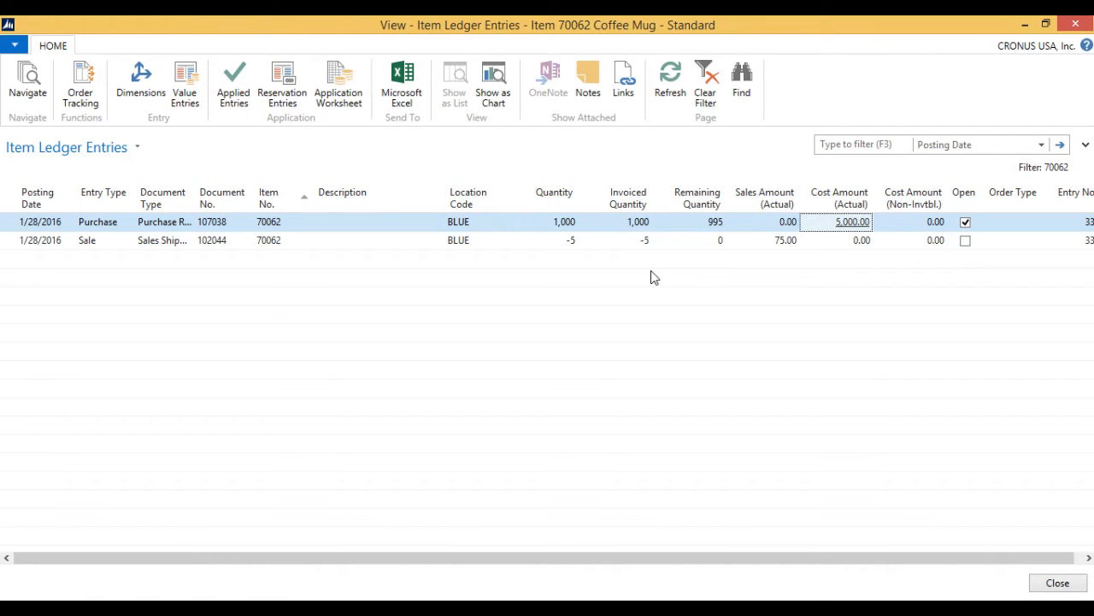
left_click(697, 221)
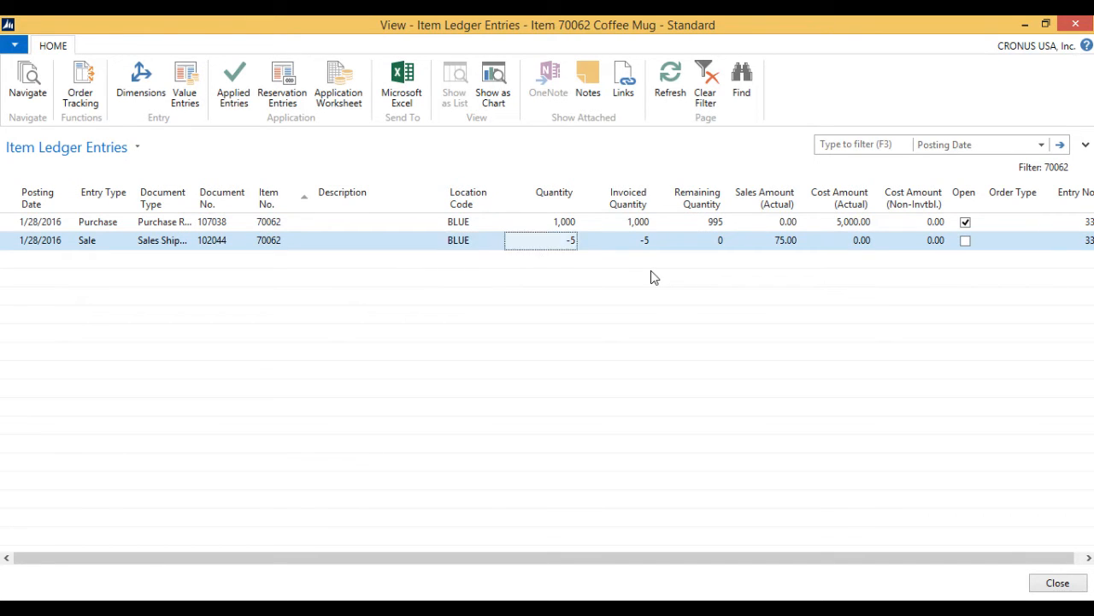
left_click(762, 240)
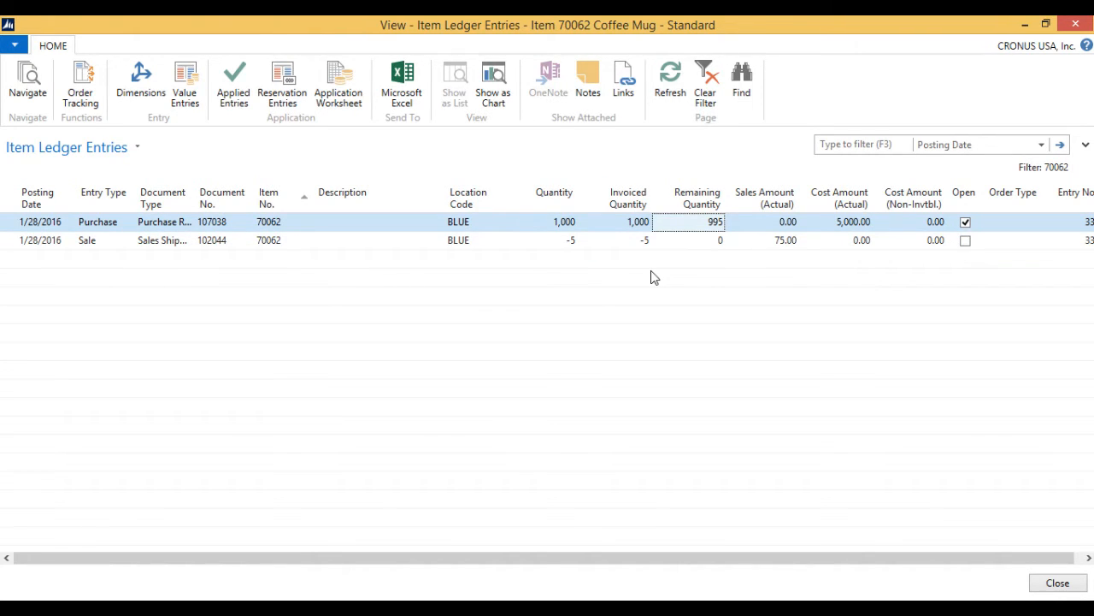
left_click(468, 221)
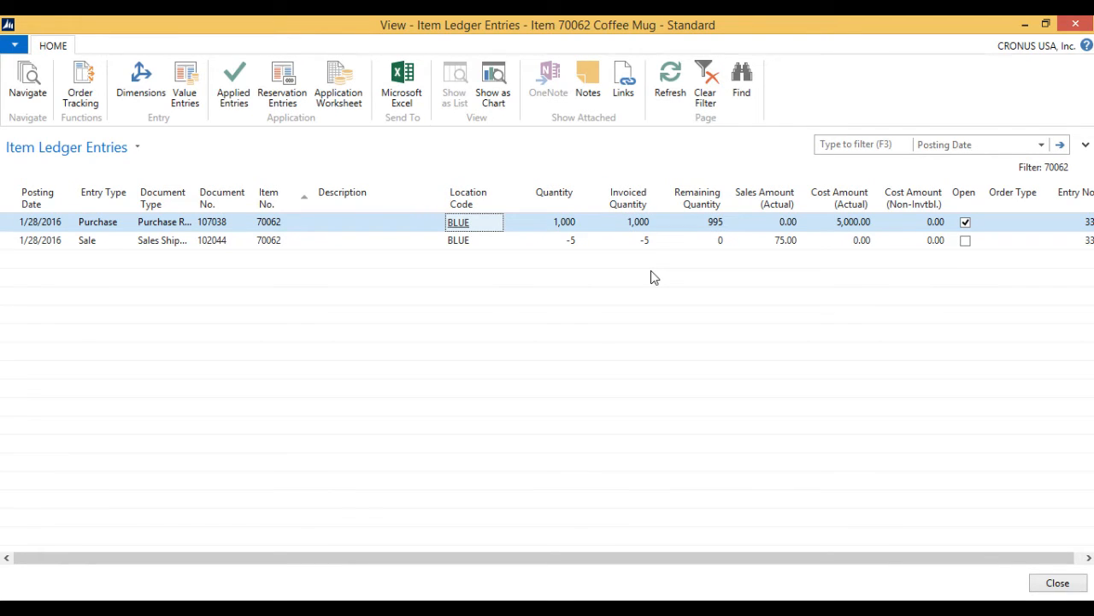
left_click(697, 221)
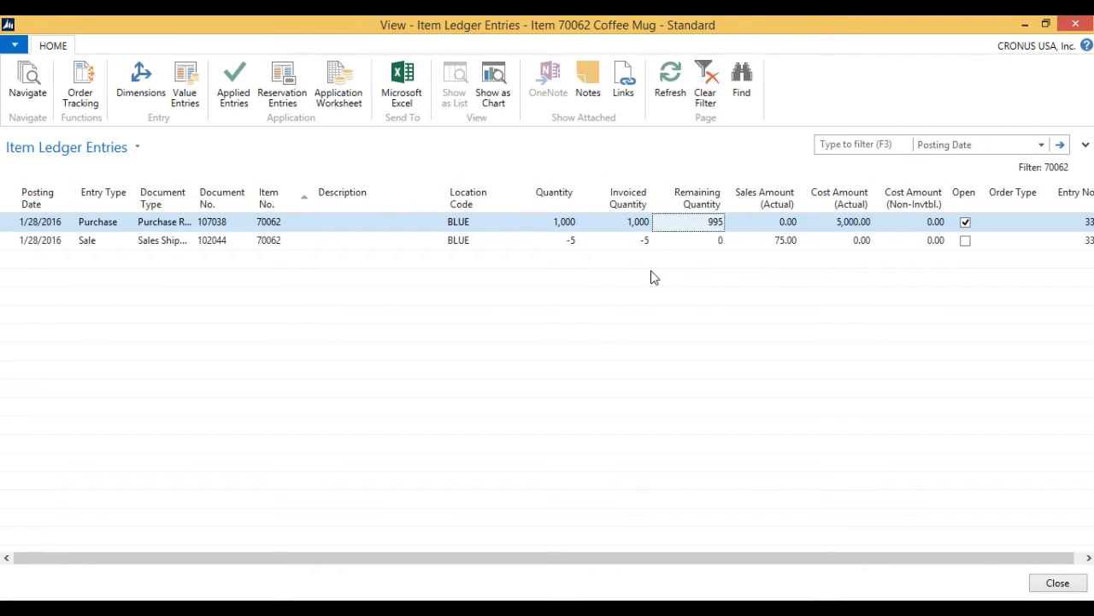
left_click(838, 221)
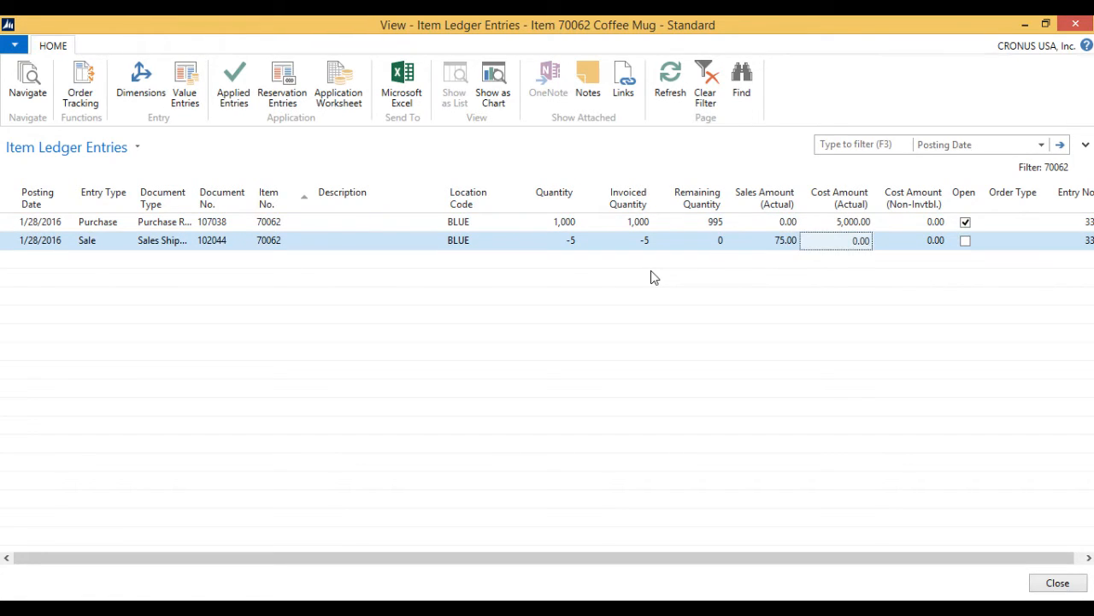
left_click(761, 240)
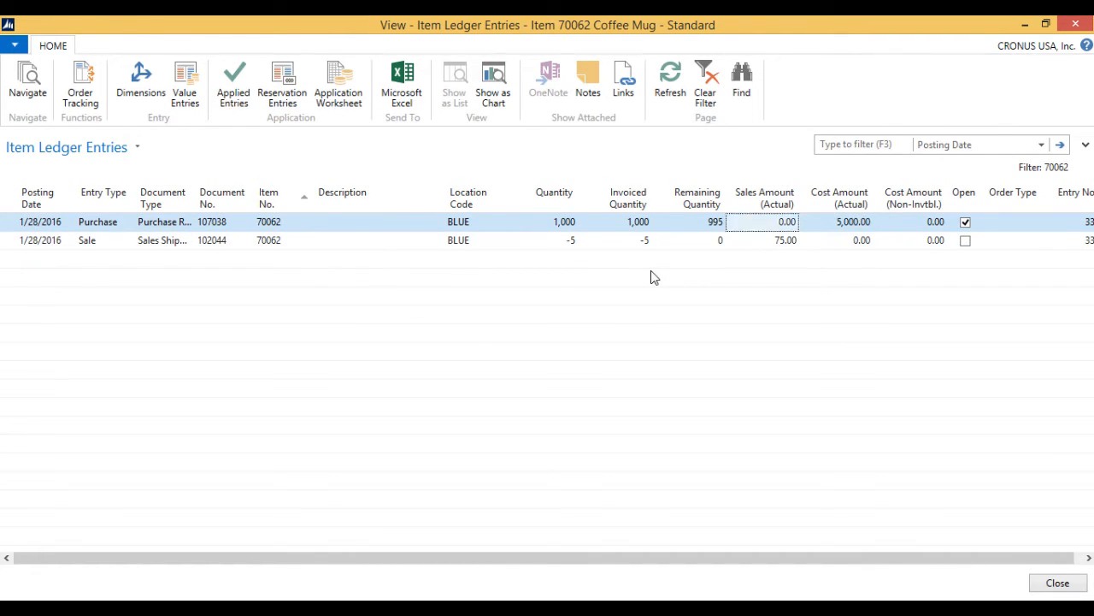
left_click(697, 222)
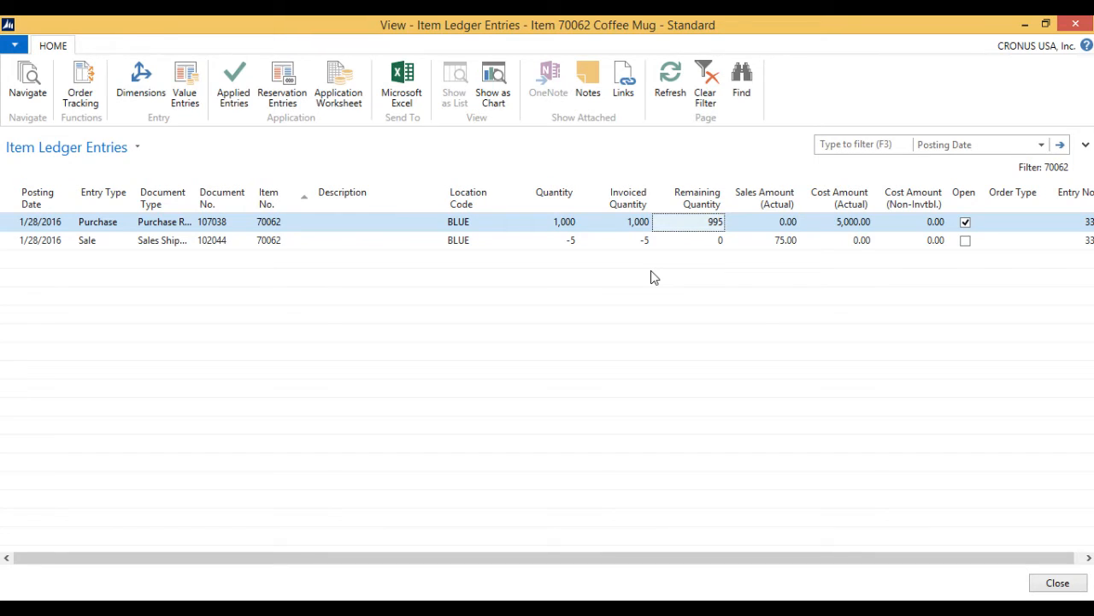
left_click(554, 221)
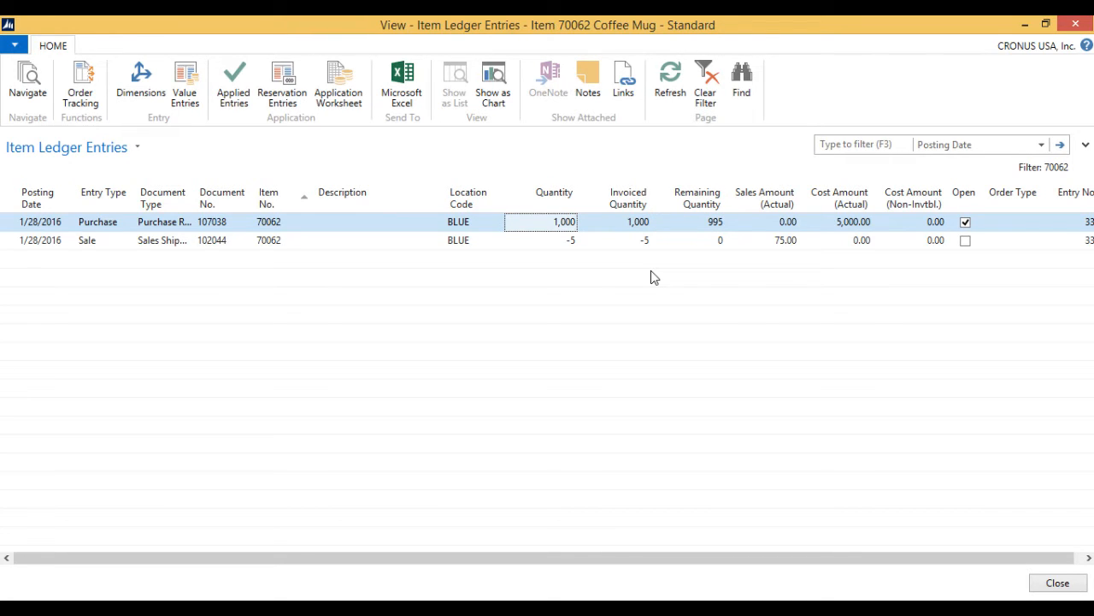
left_click(837, 221)
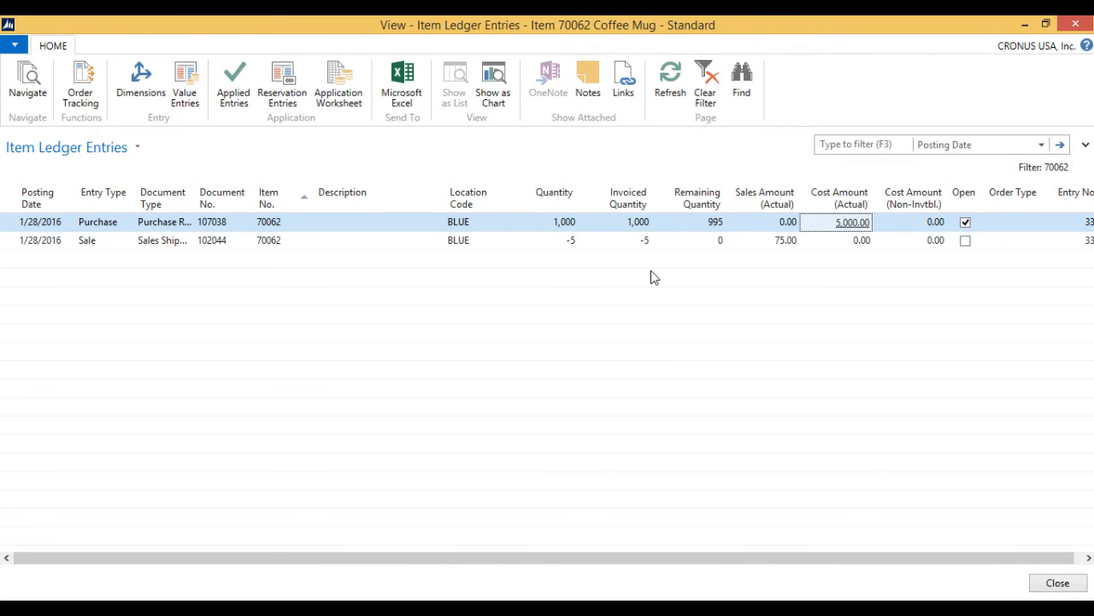
mouse_move(1076, 23)
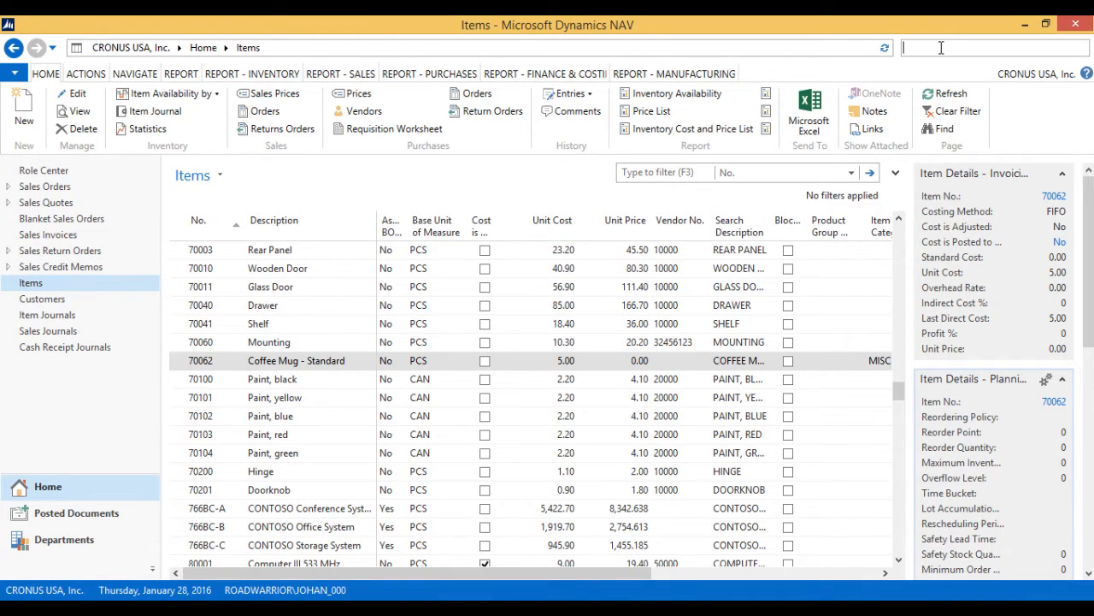
- Run Adjust Cost - Item Entries with blank filters, then reselect the Coffee Mug
type("cost")
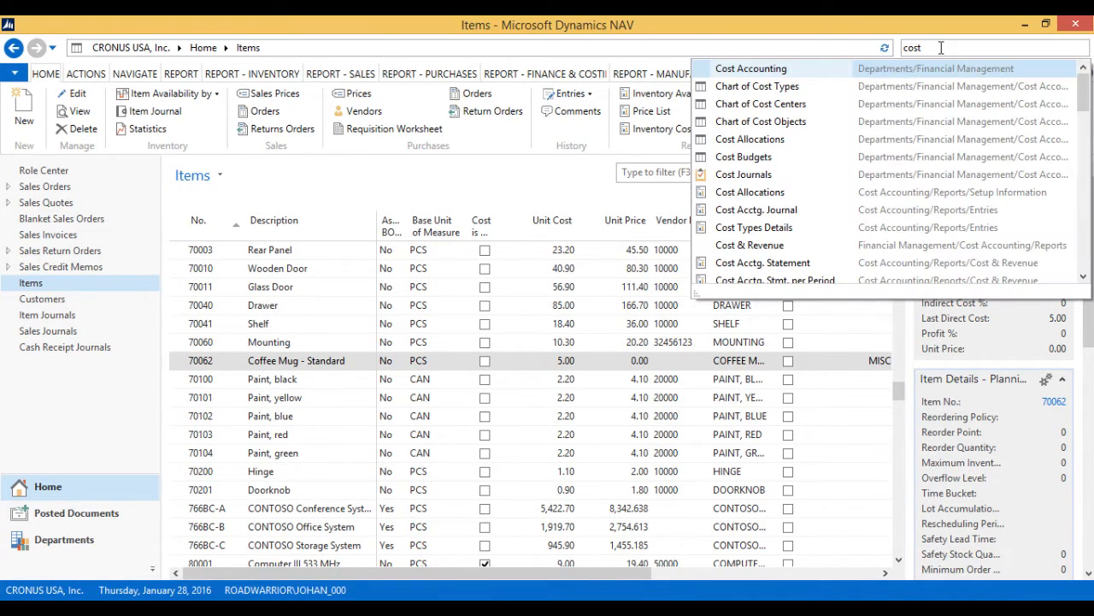
type("adj")
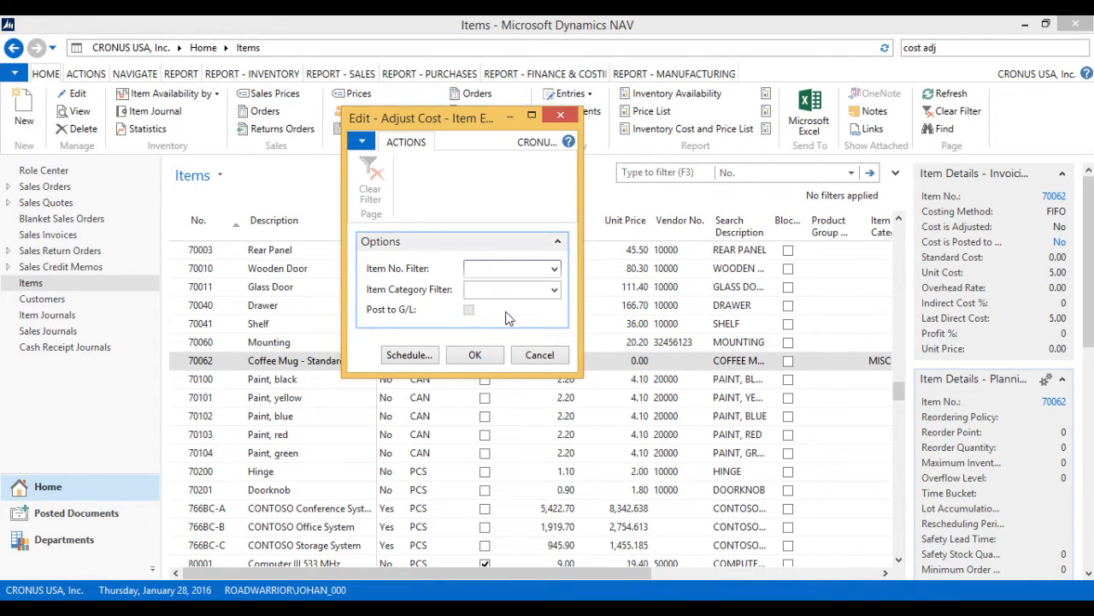
mouse_move(475, 354)
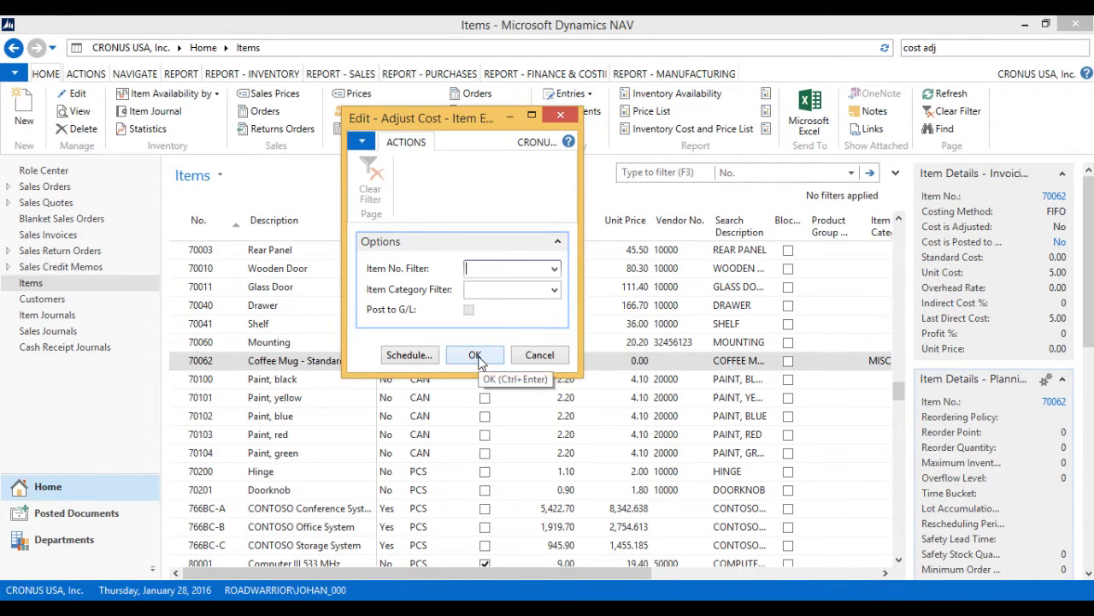
left_click(475, 354)
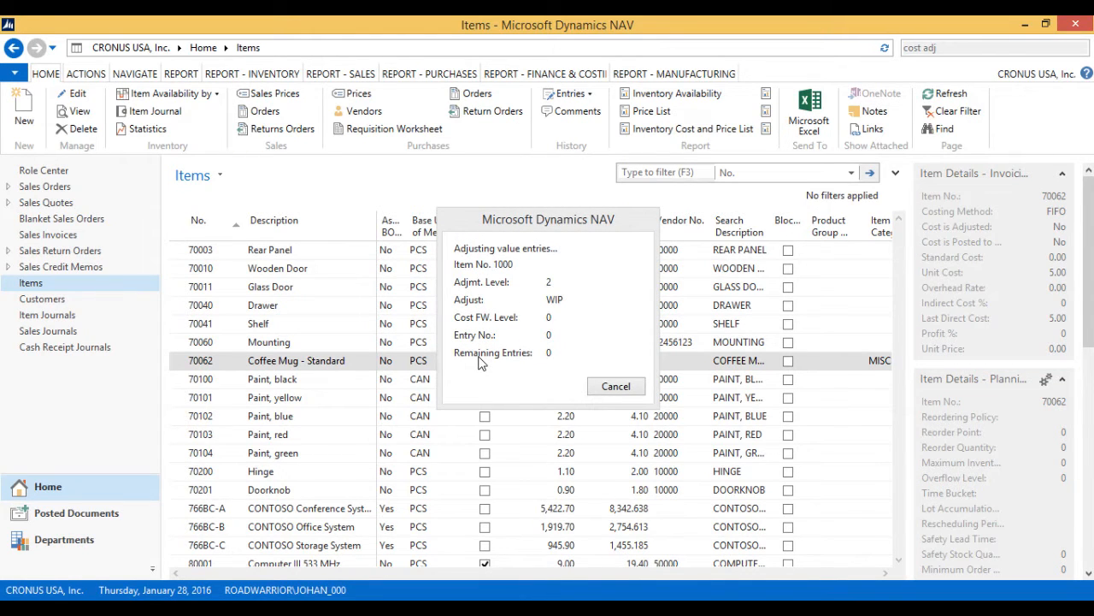
left_click(614, 386)
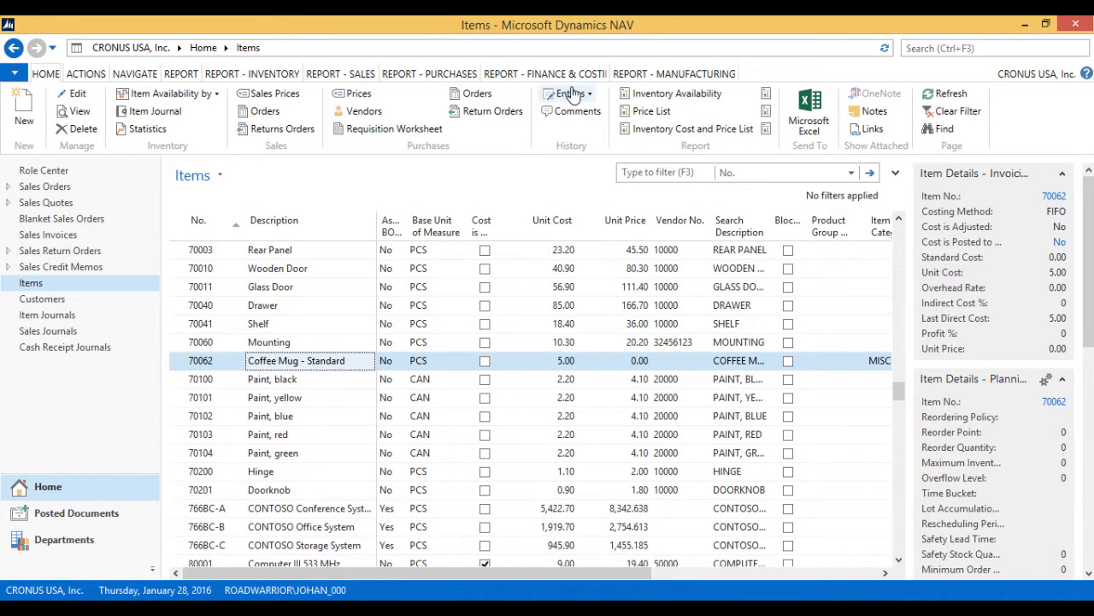
- Reopen the Coffee Mug's ledger entries to see the sale's -25.00 cost amount
left_click(568, 94)
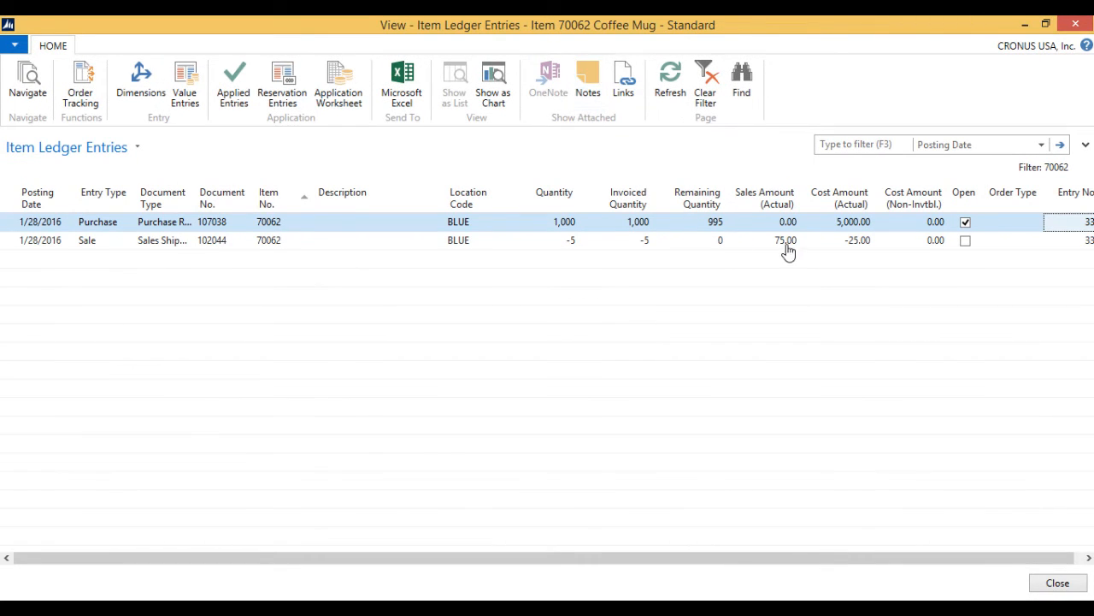
mouse_move(863, 254)
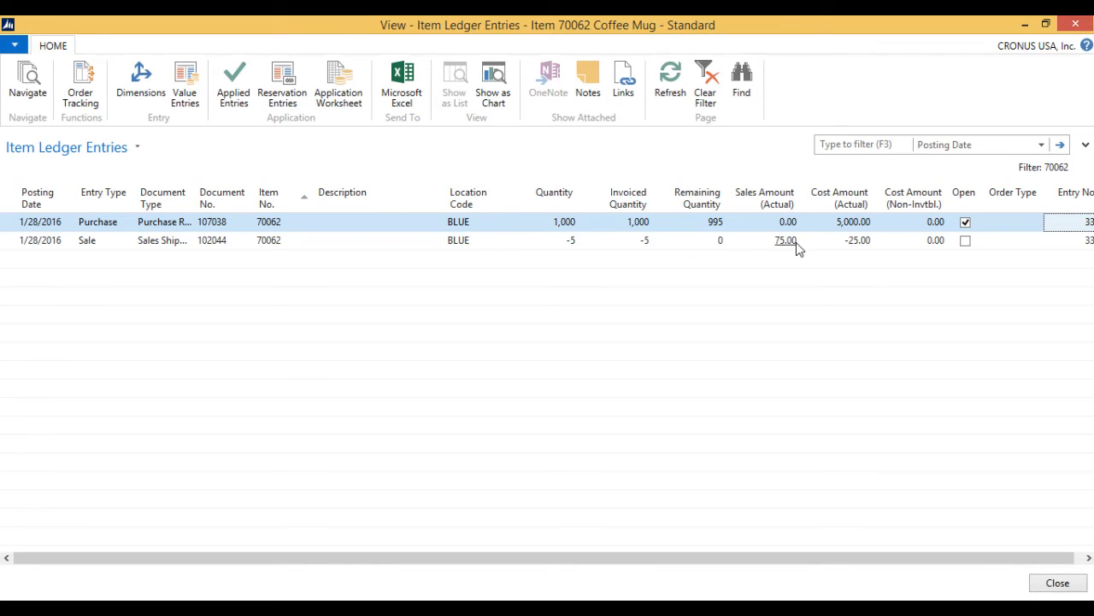
mouse_move(864, 250)
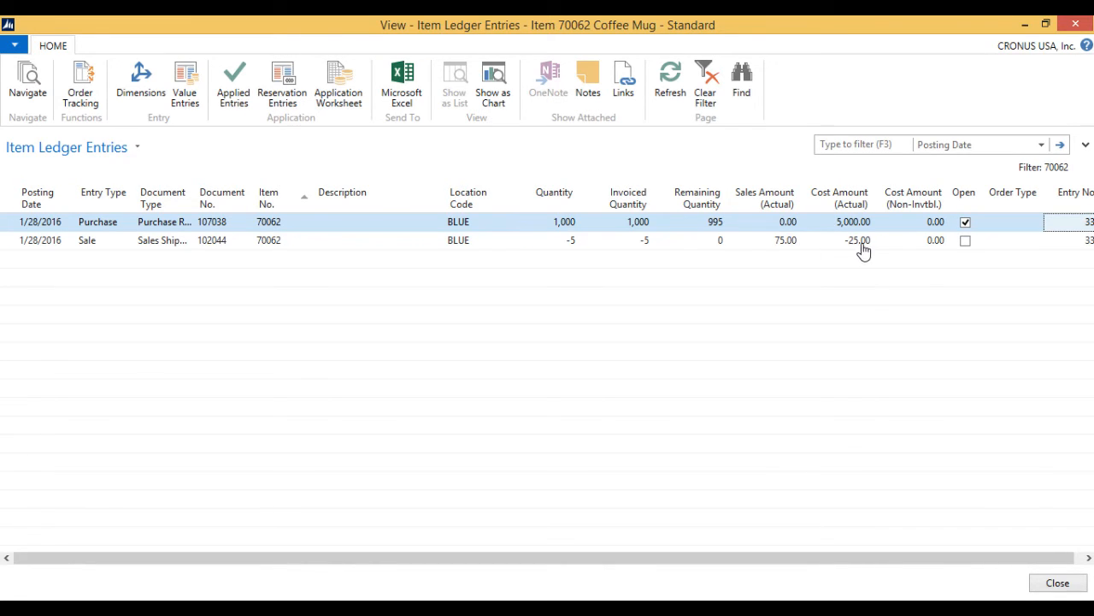
mouse_move(795, 248)
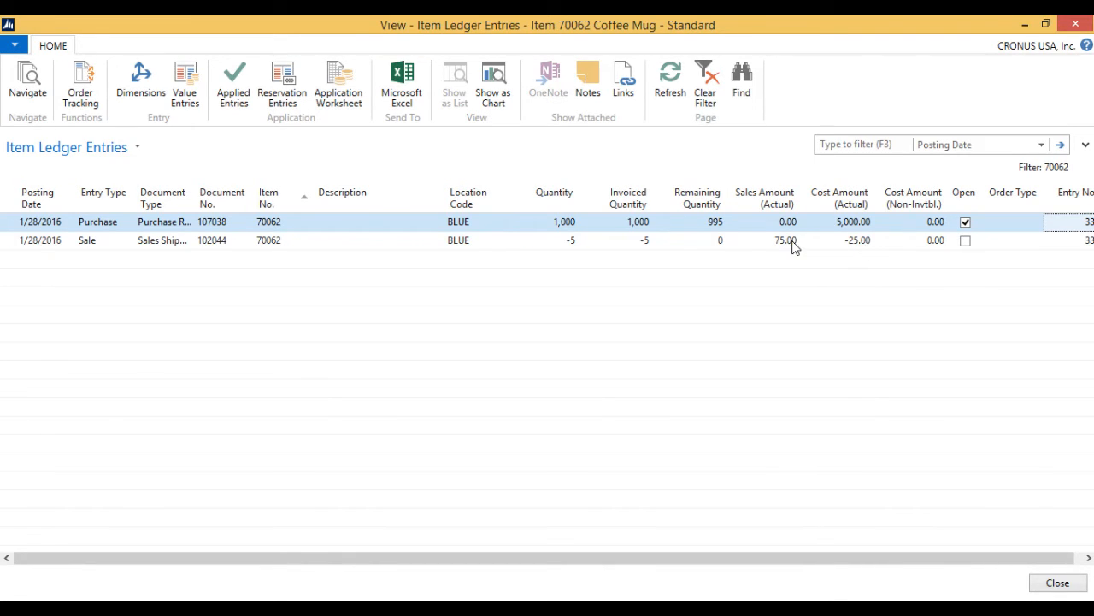
mouse_move(915, 132)
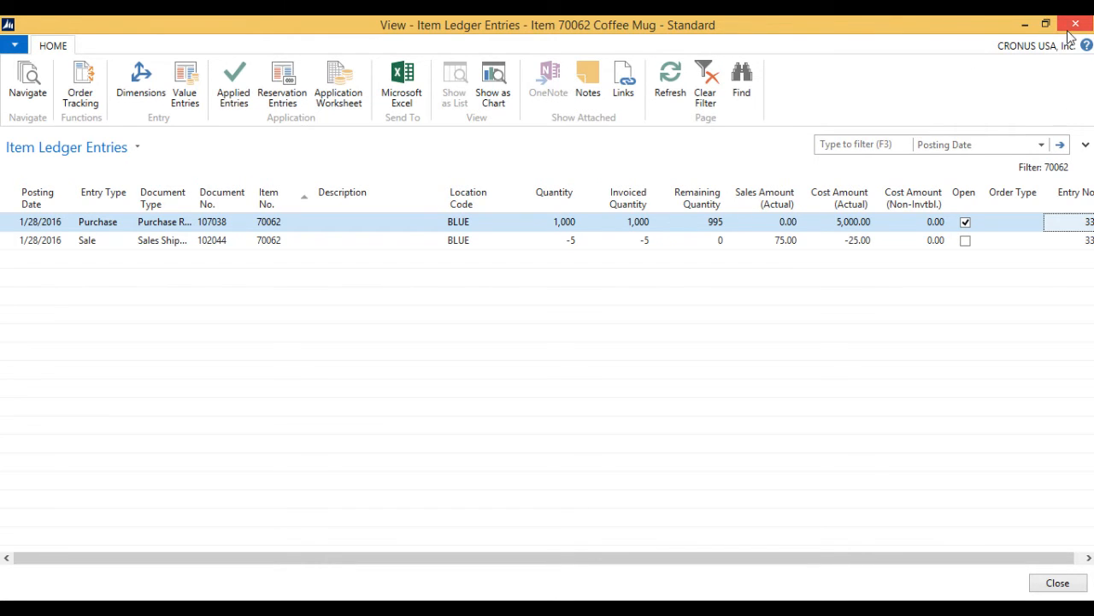
- In Inventory Setup, enable Automatic Cost Posting and set Automatic Cost Adjustment to Always
left_click(1058, 582)
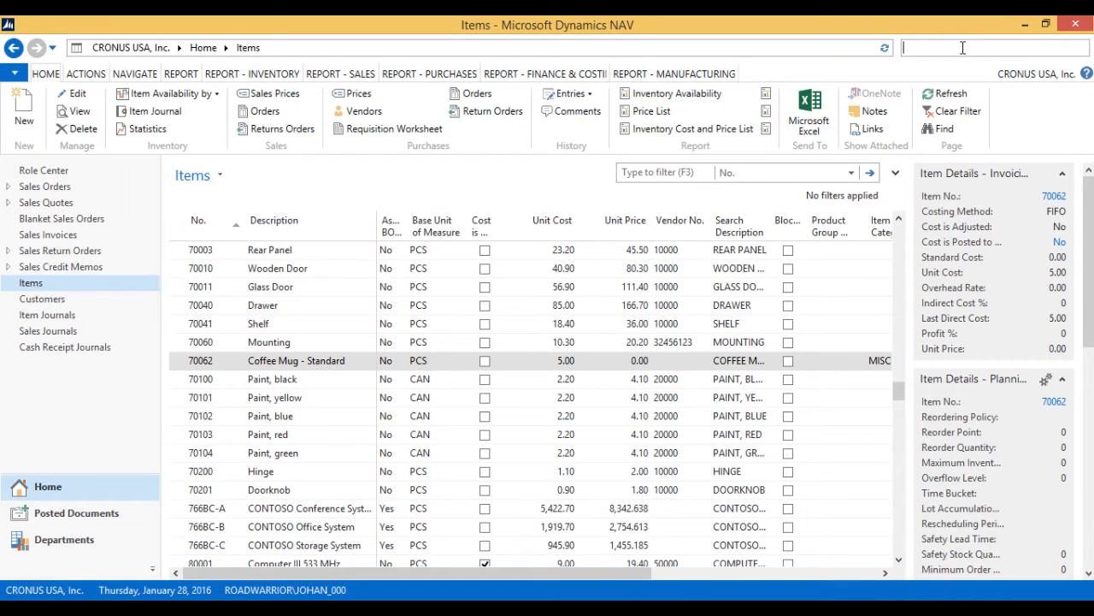
type("inventory setup")
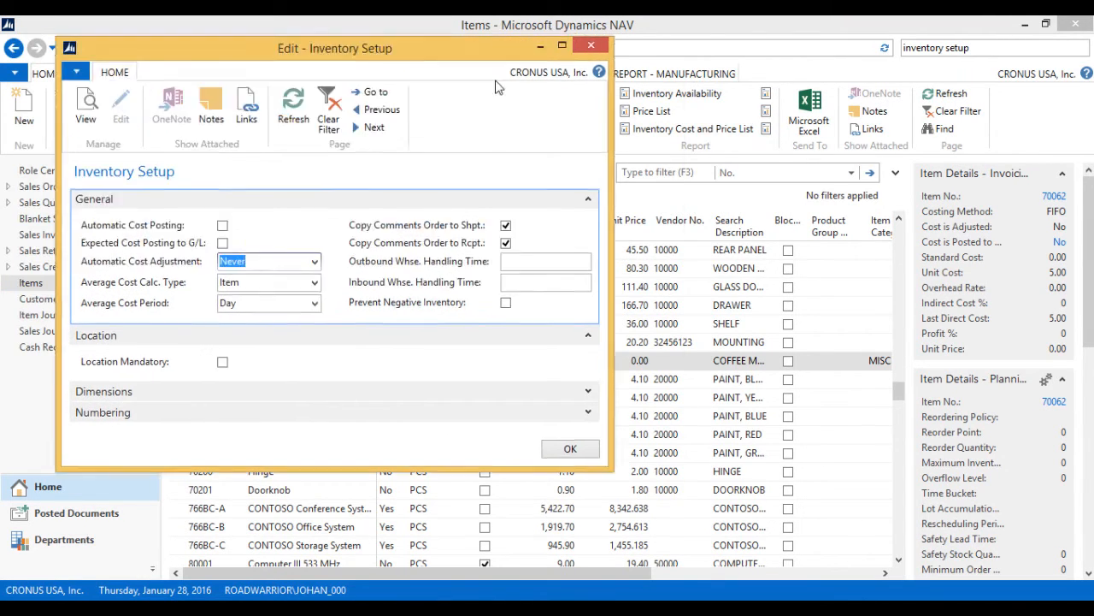
left_click_drag(335, 48, 499, 71)
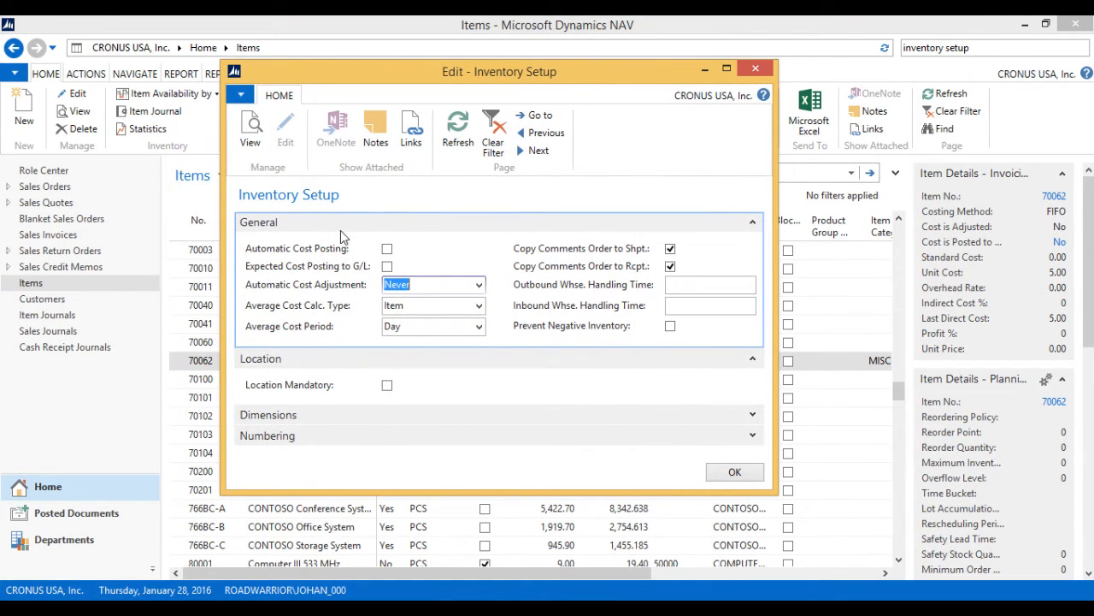
mouse_move(434, 256)
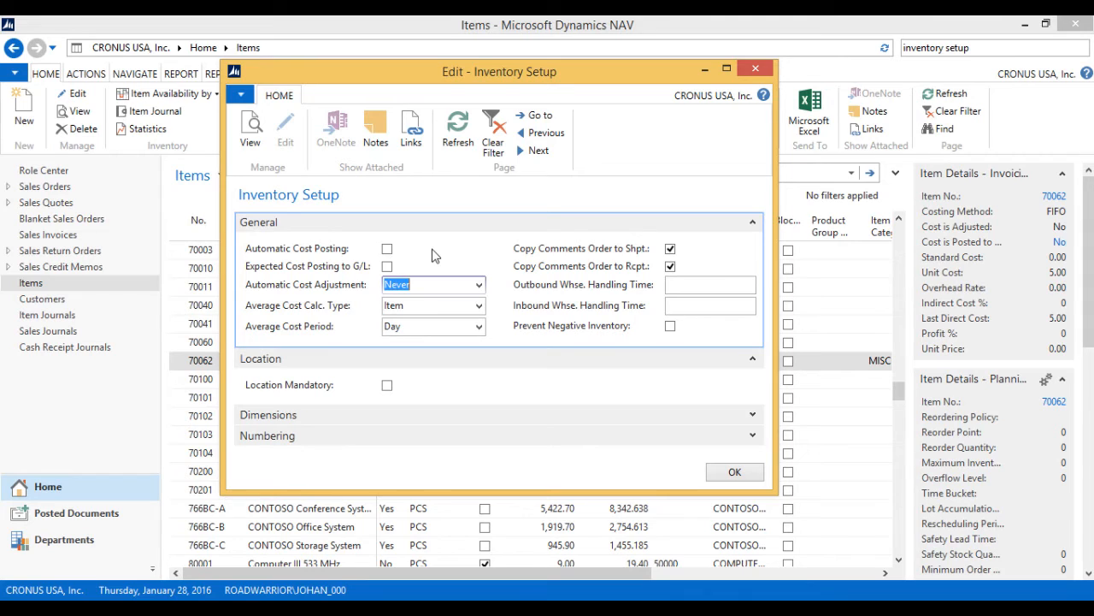
left_click(387, 248)
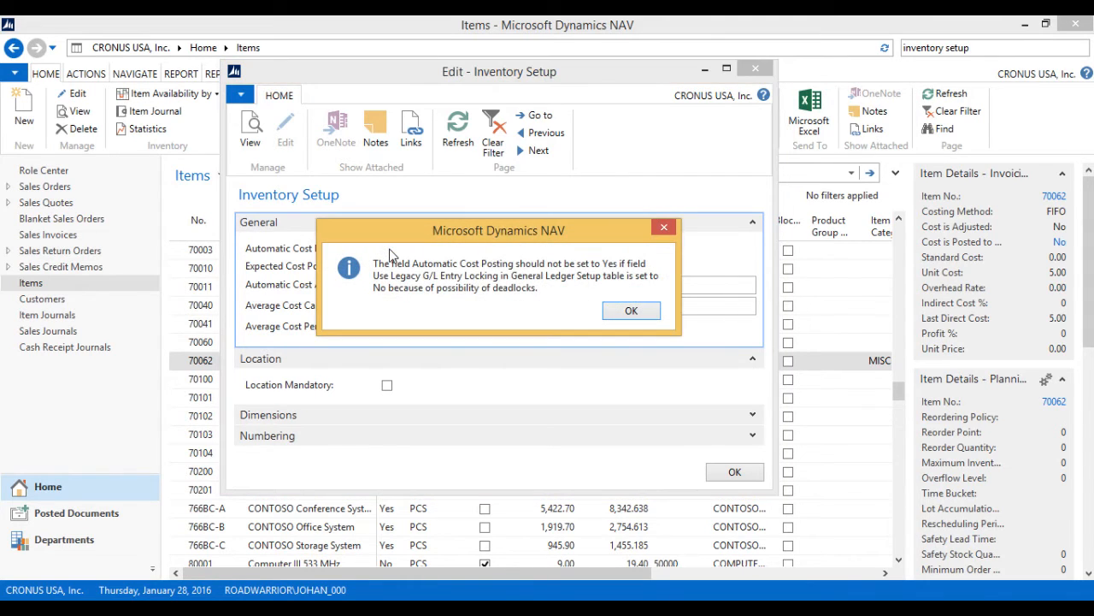
mouse_move(593, 288)
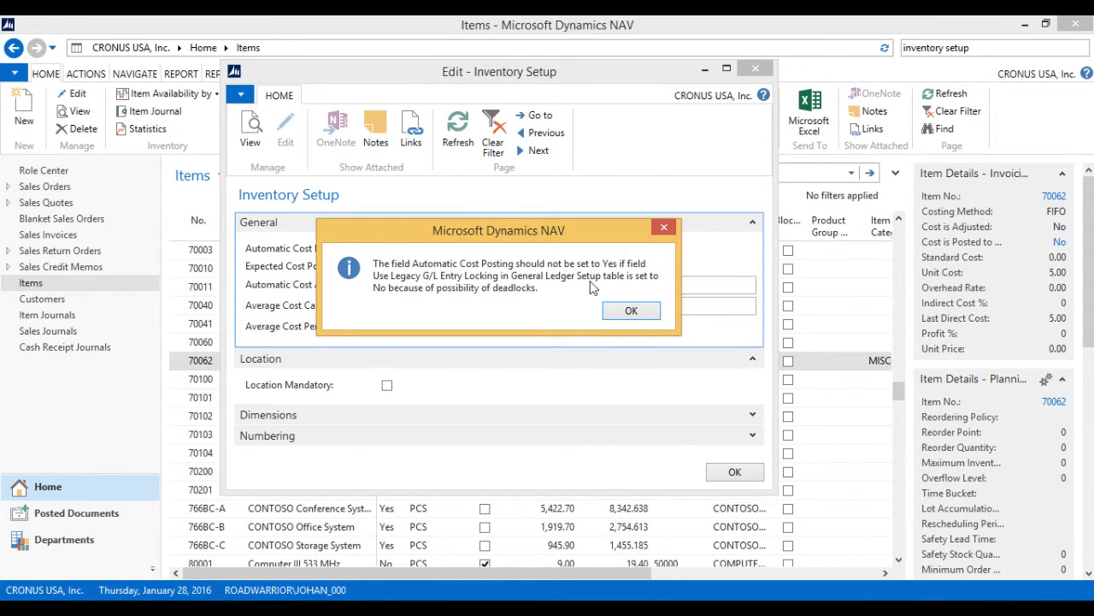
left_click(631, 311)
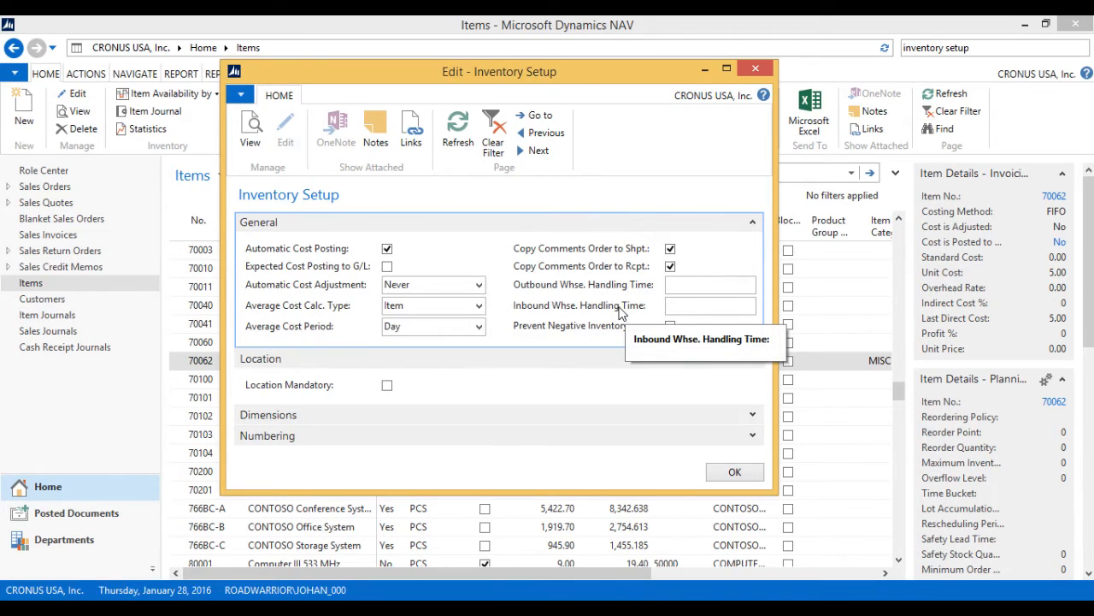
left_click(481, 285)
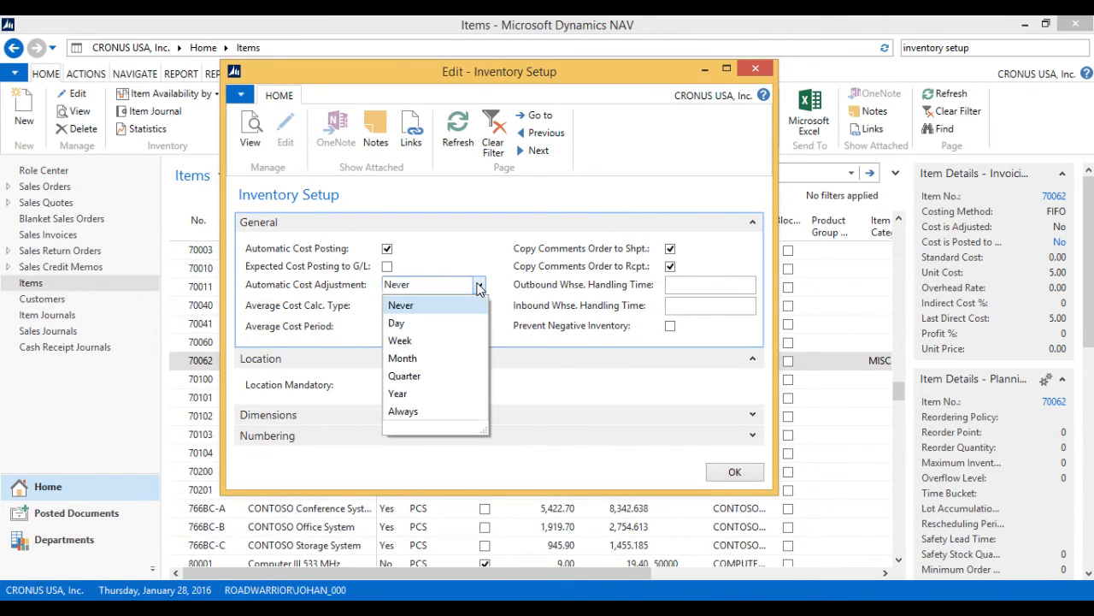
left_click(403, 411)
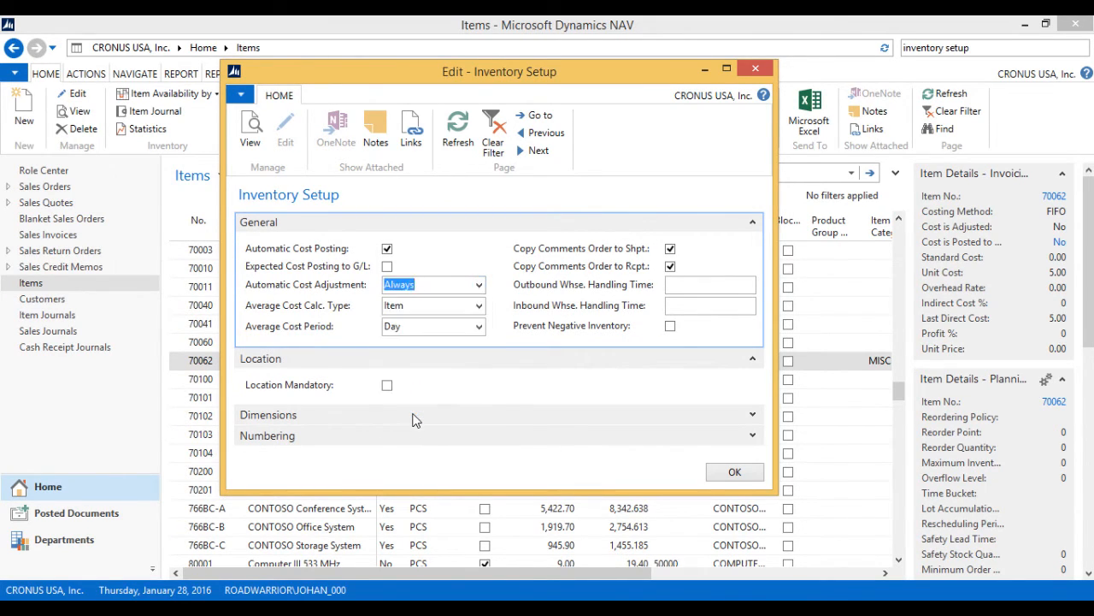
mouse_move(453, 251)
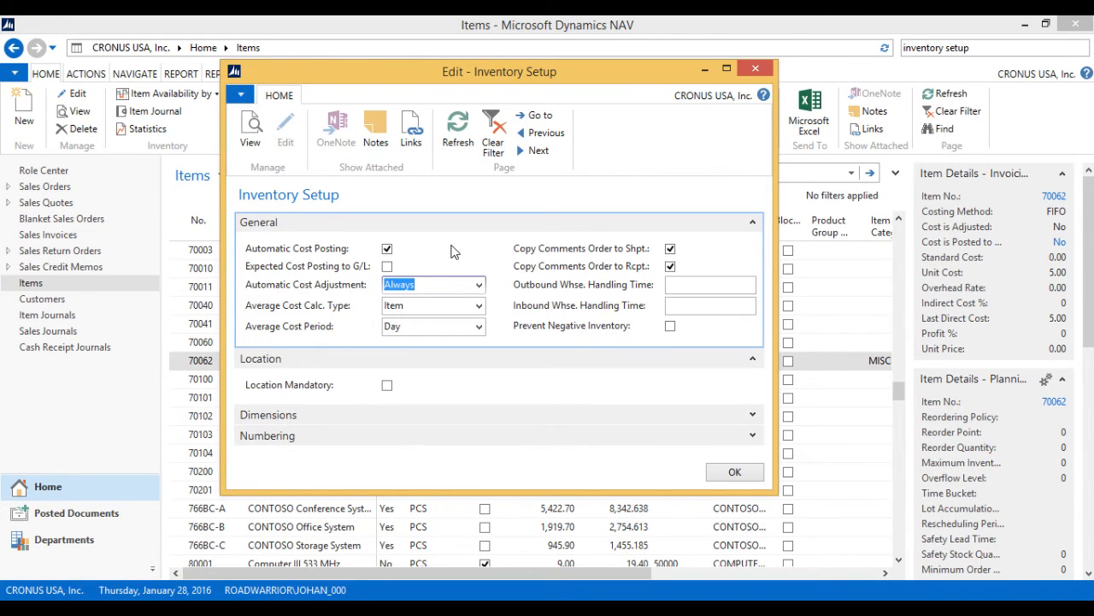
mouse_move(727, 124)
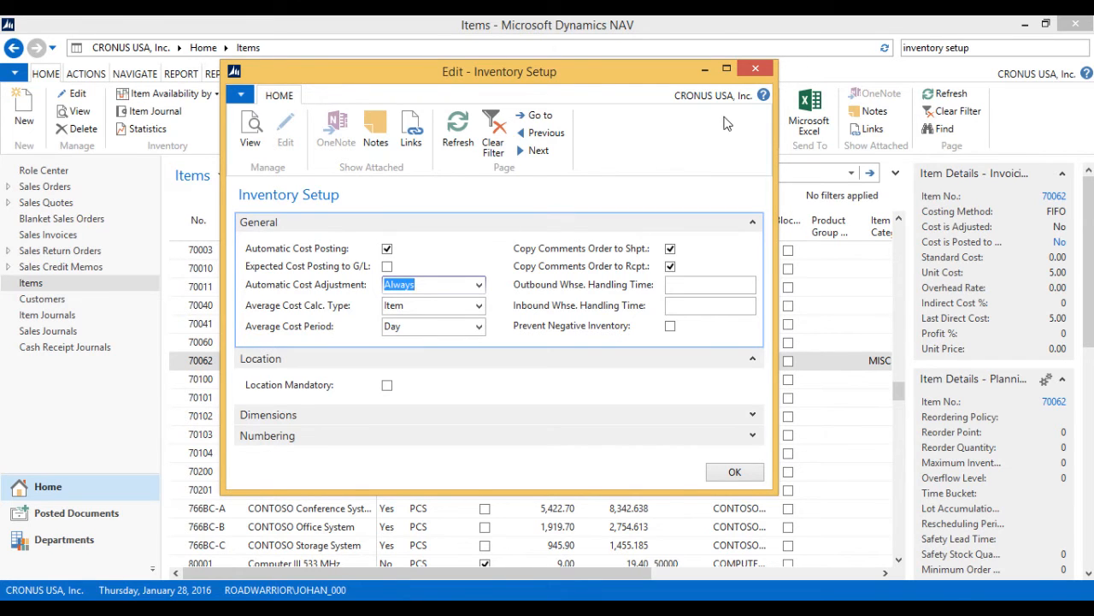
left_click(734, 471)
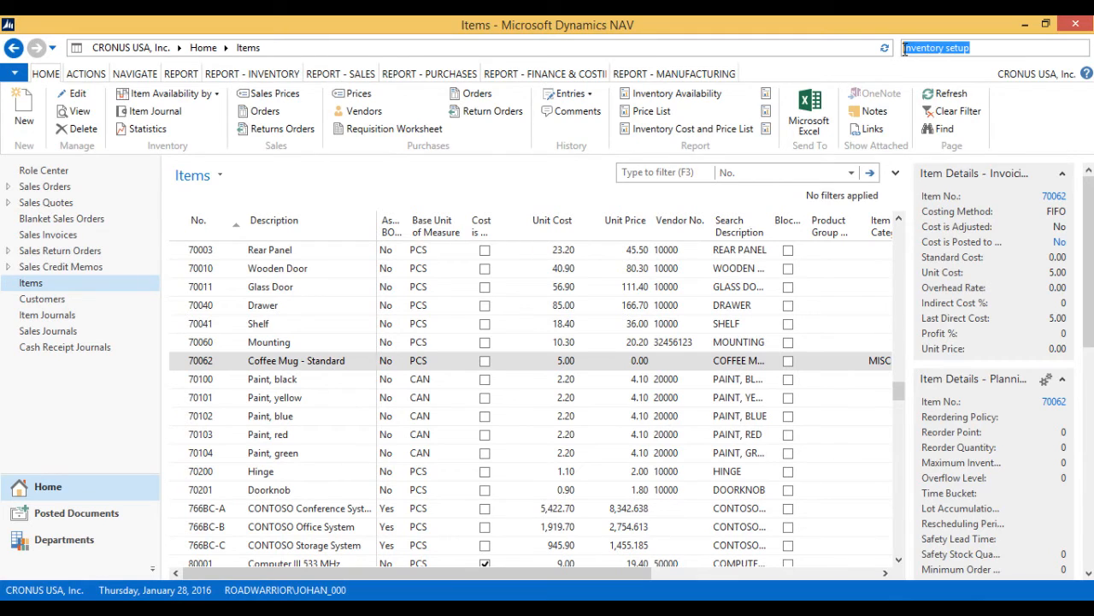
- Create a new sales order with The Cannon Group PLC as sell-to customer
type("Sales order")
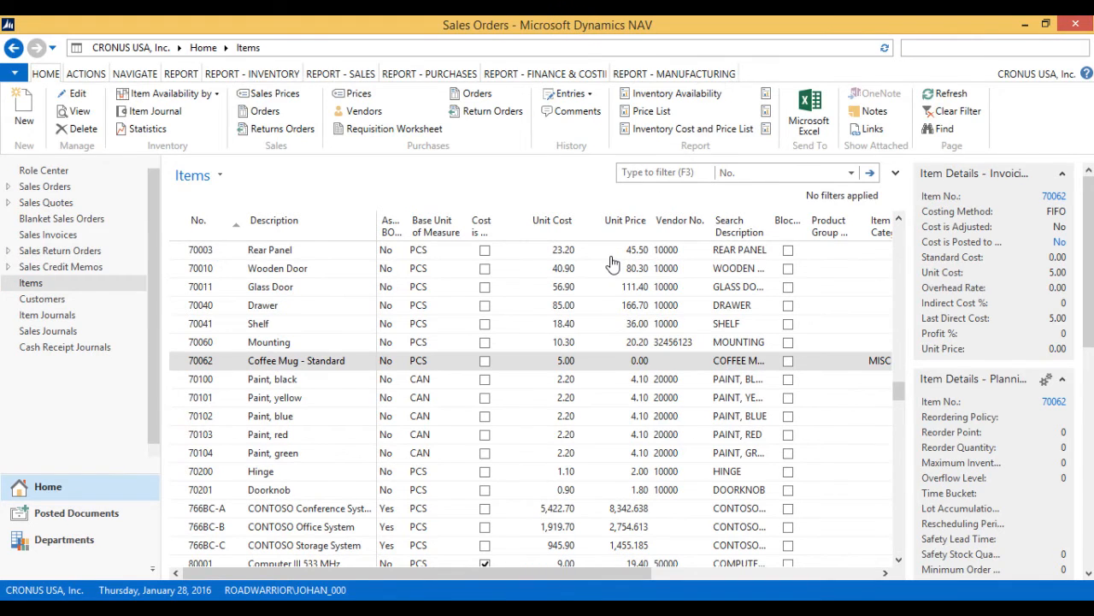
left_click(44, 186)
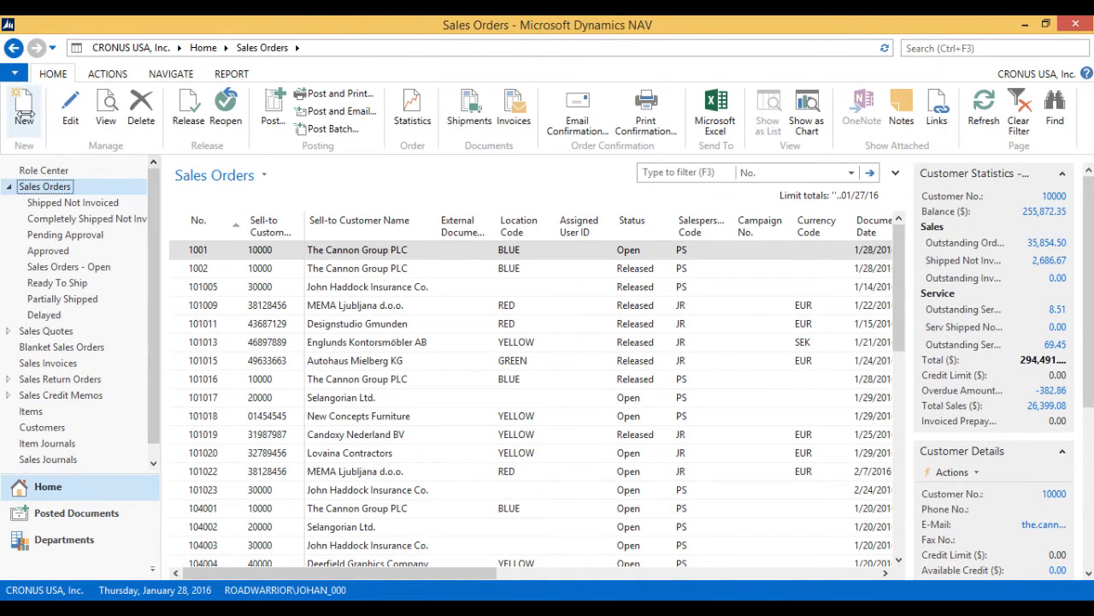
left_click(23, 107)
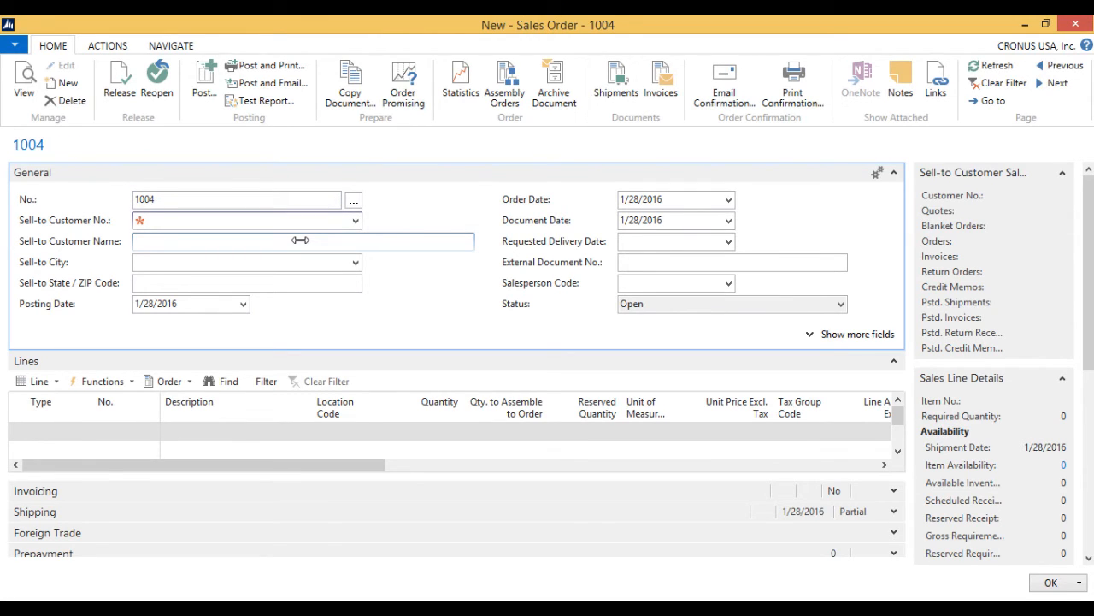
type("the")
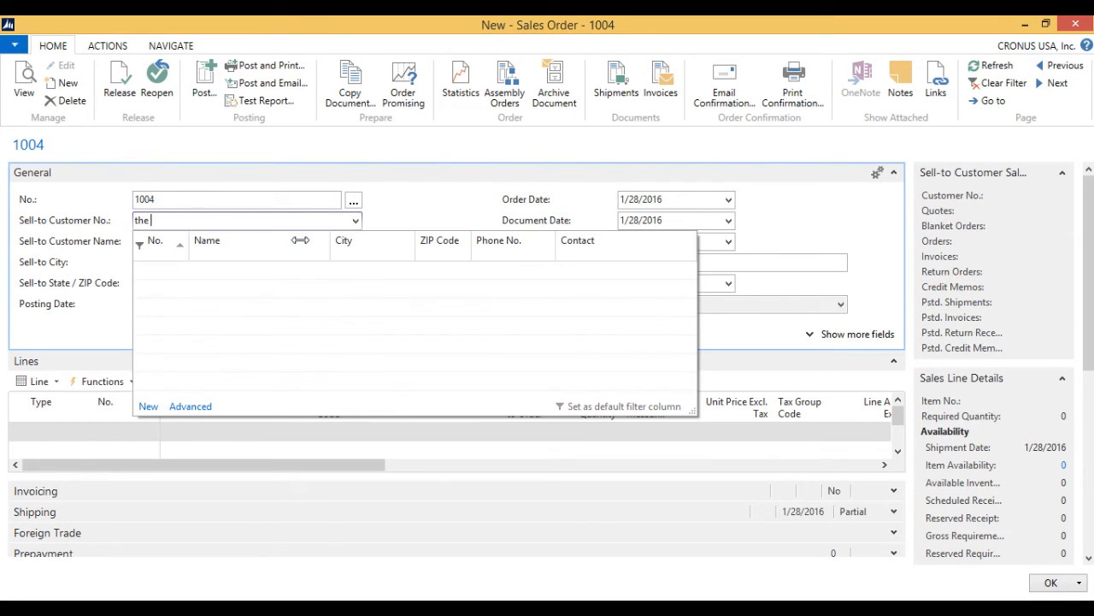
type("ca")
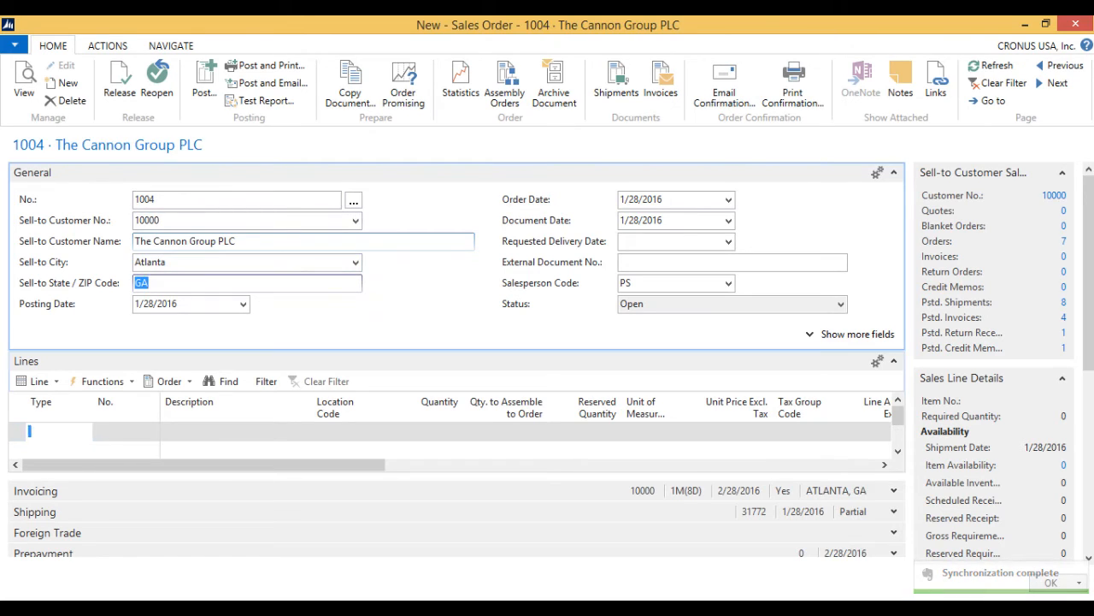
- Add an item line for 70062 and post the order as Ship and Invoice
left_click(51, 431)
type("Item")
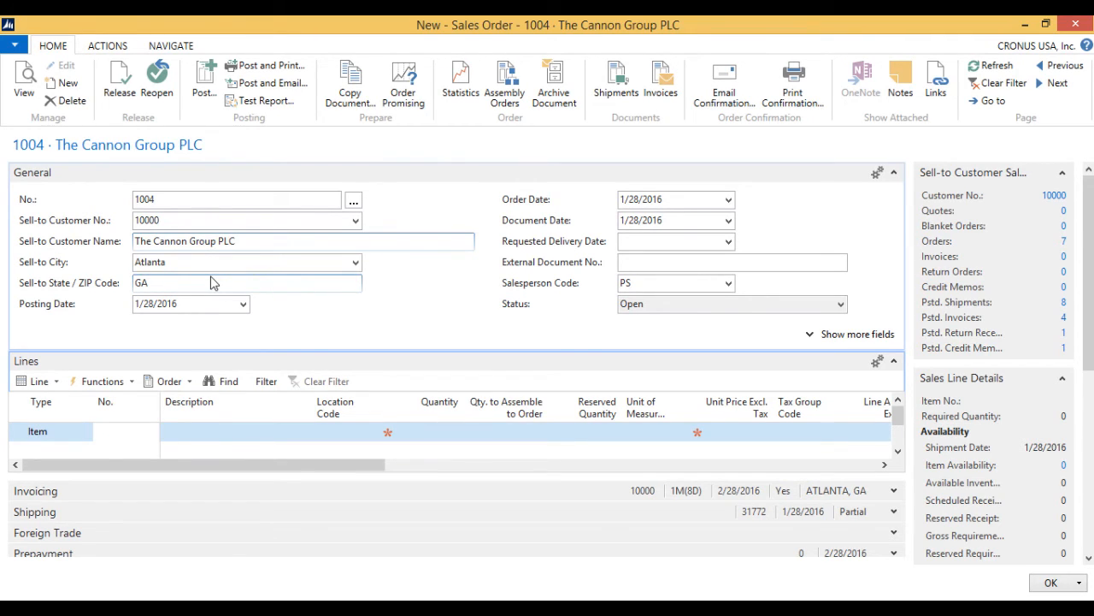
type("70062")
type("10")
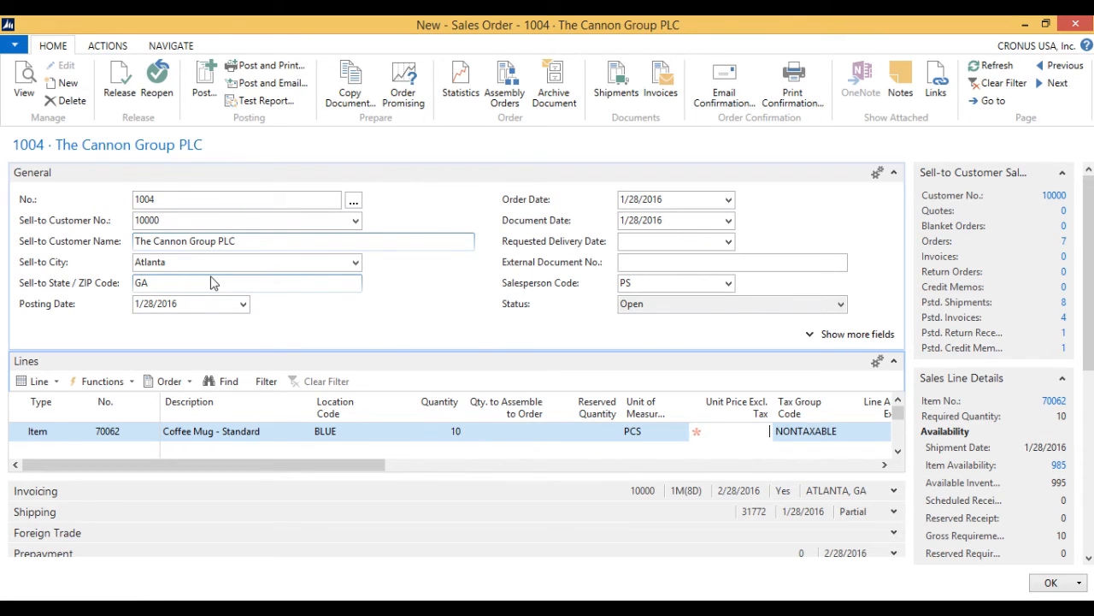
scroll("right", 3)
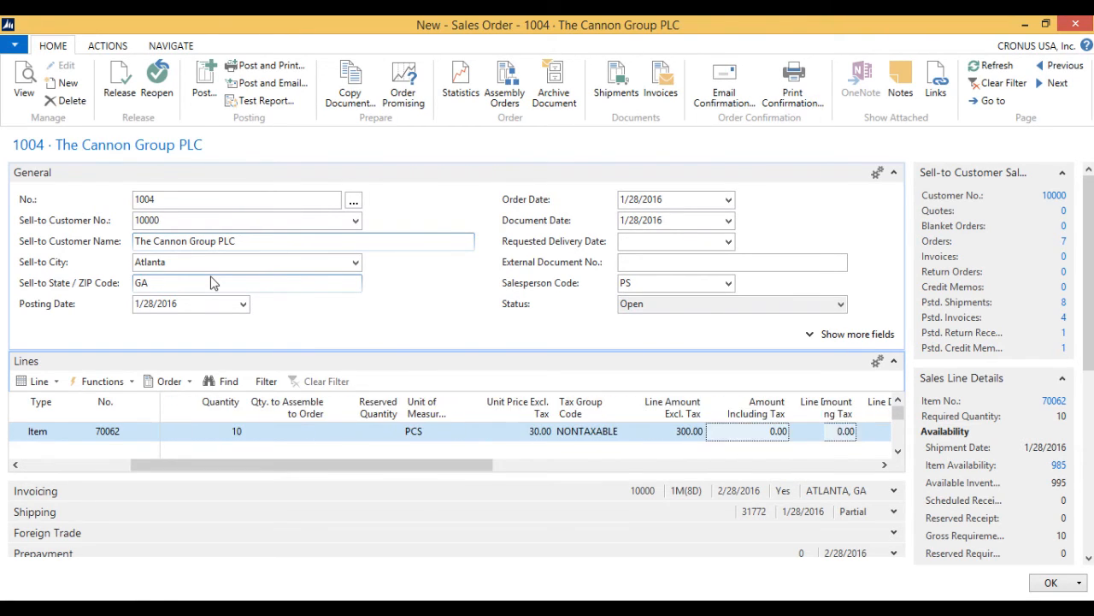
scroll("right", 3)
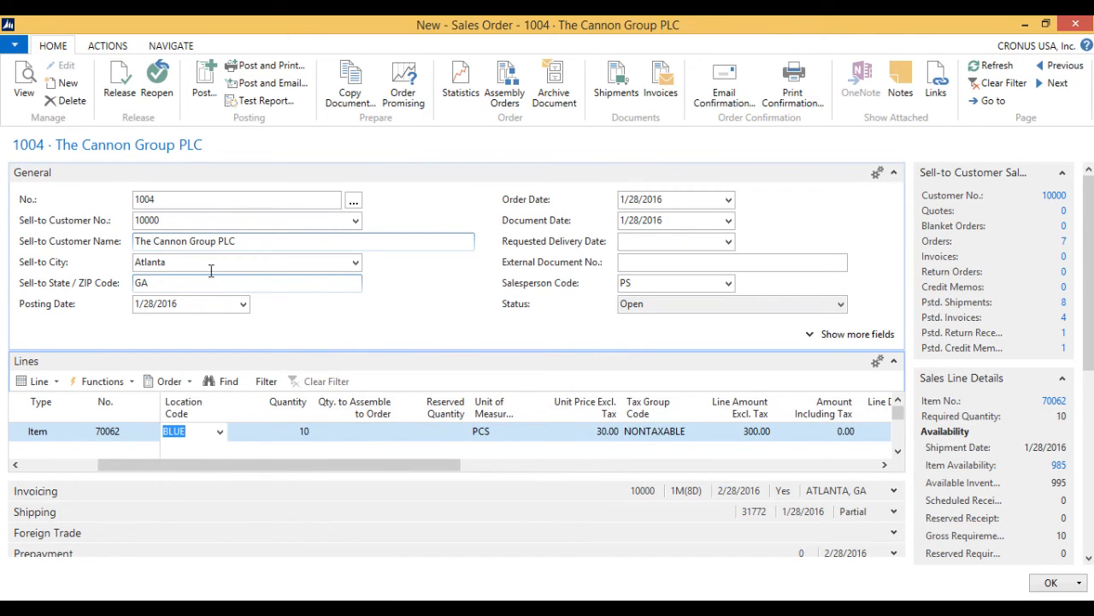
left_click(203, 82)
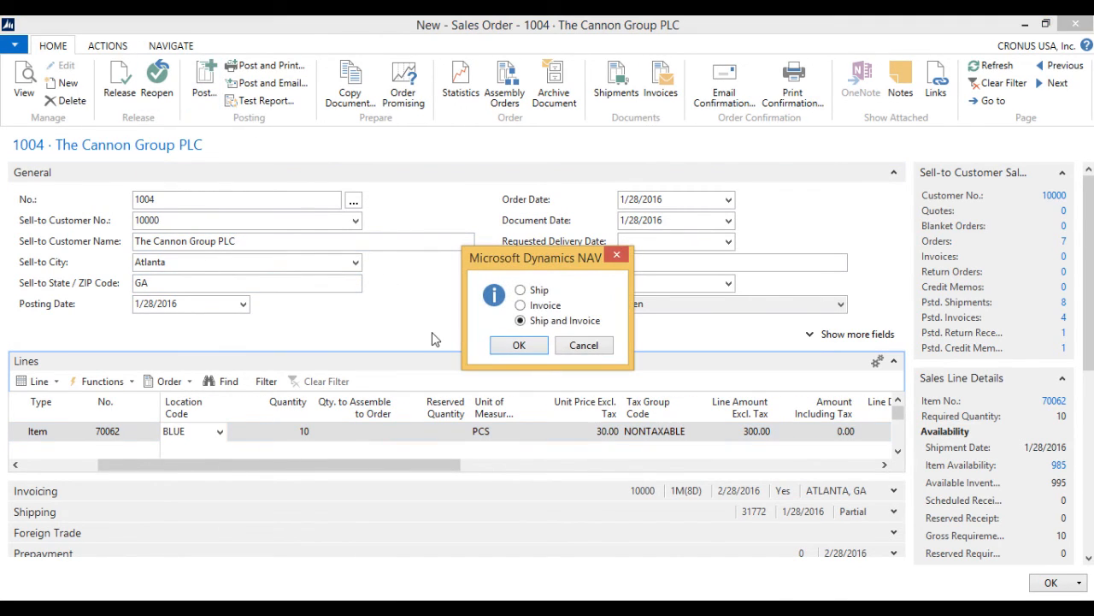
left_click(519, 344)
type("item")
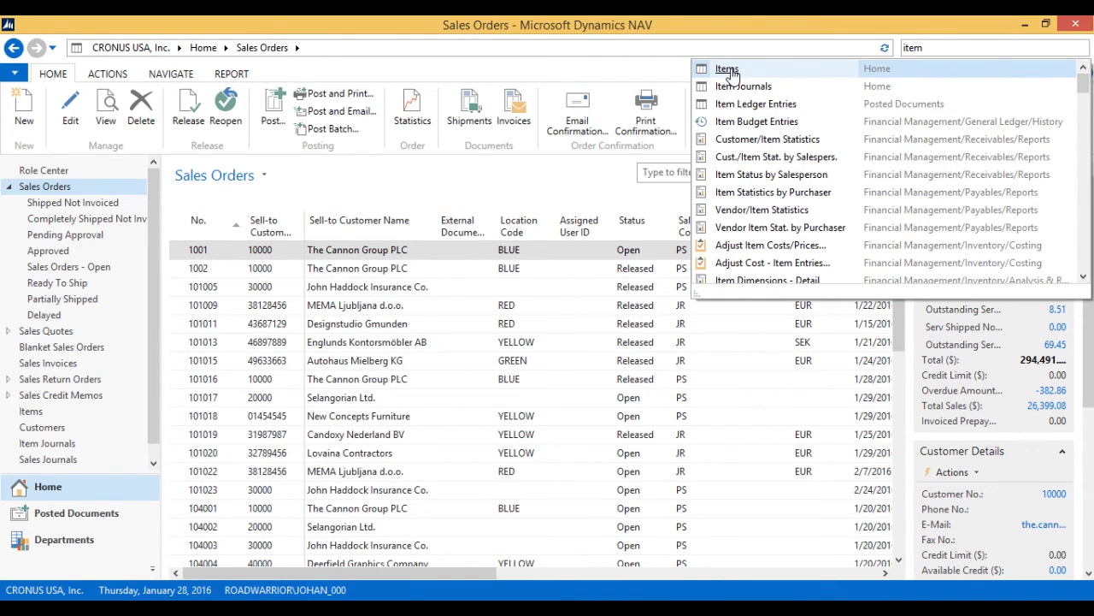
- Check the Coffee Mug's -10 sale value entry shows -50.00 cost posted to G/L
left_click(726, 68)
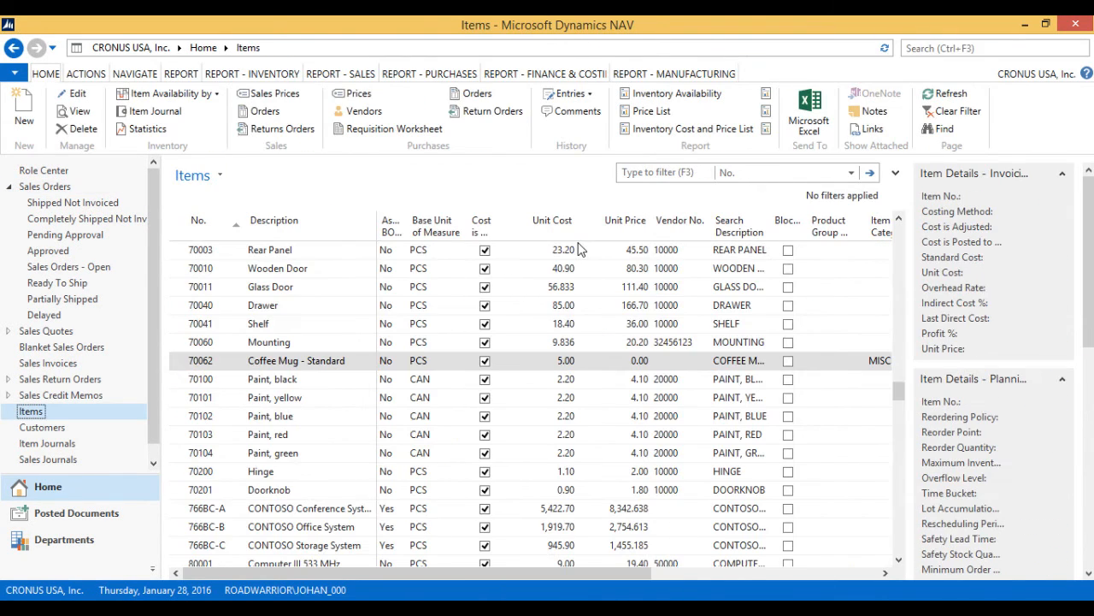
left_click(566, 93)
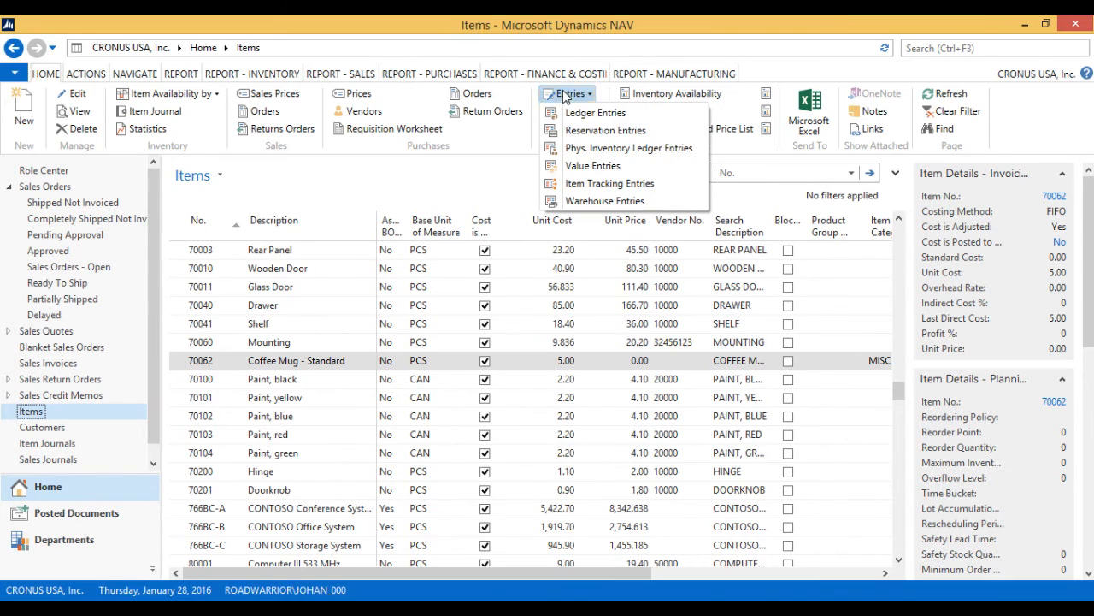
left_click(595, 112)
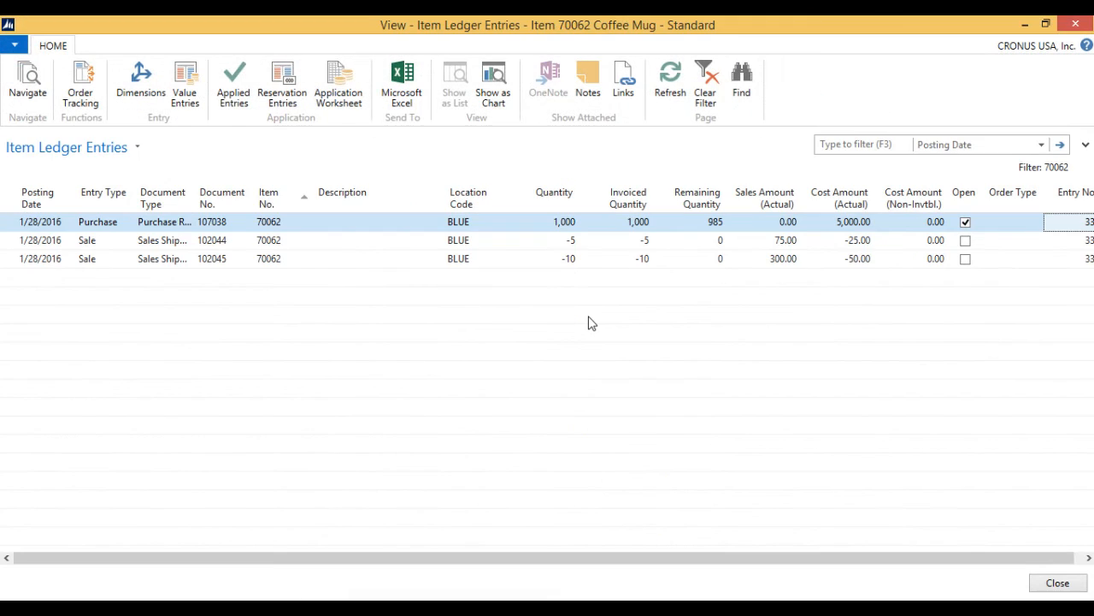
mouse_move(862, 272)
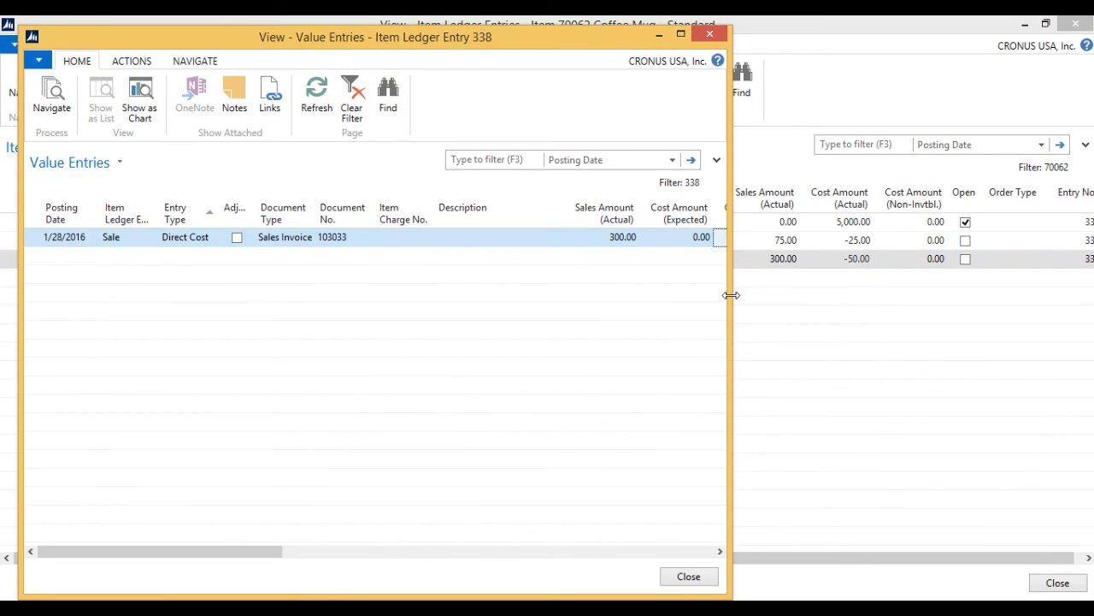
left_click_drag(731, 295, 1007, 375)
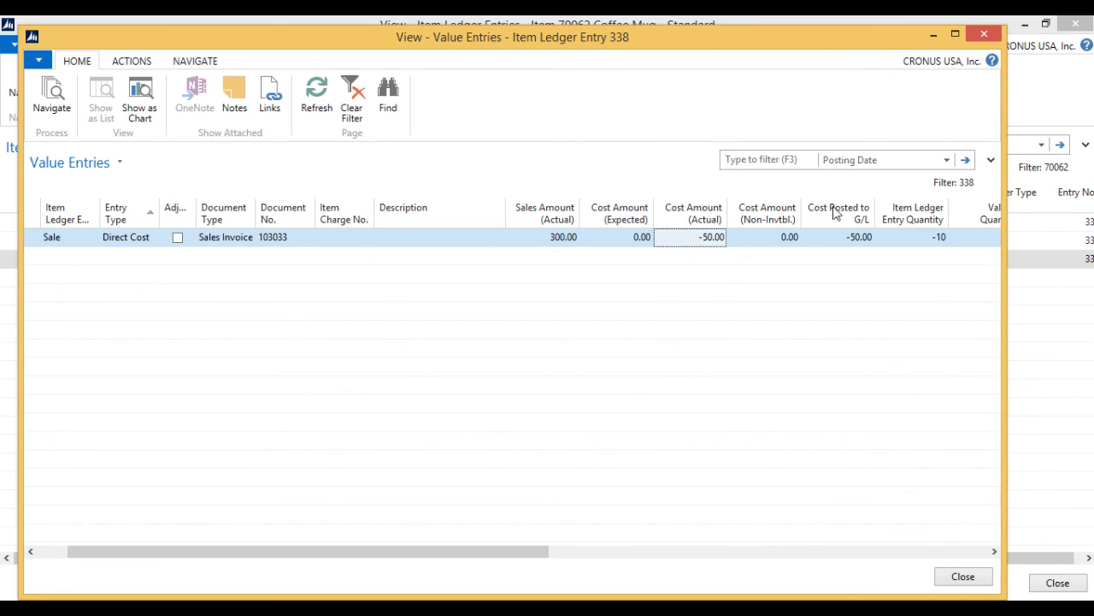
mouse_move(714, 209)
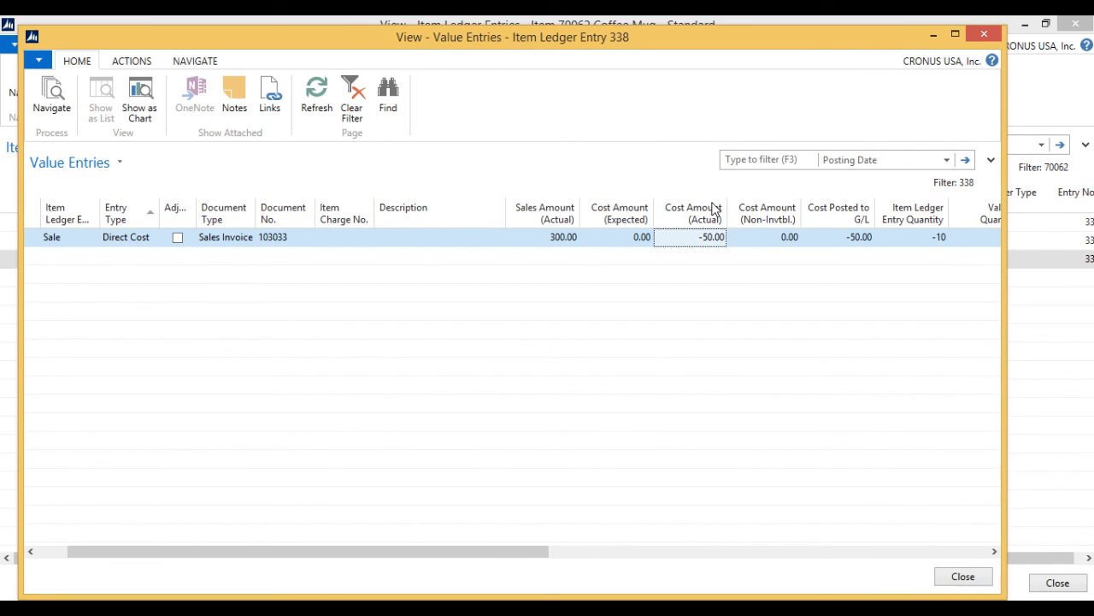
mouse_move(590, 212)
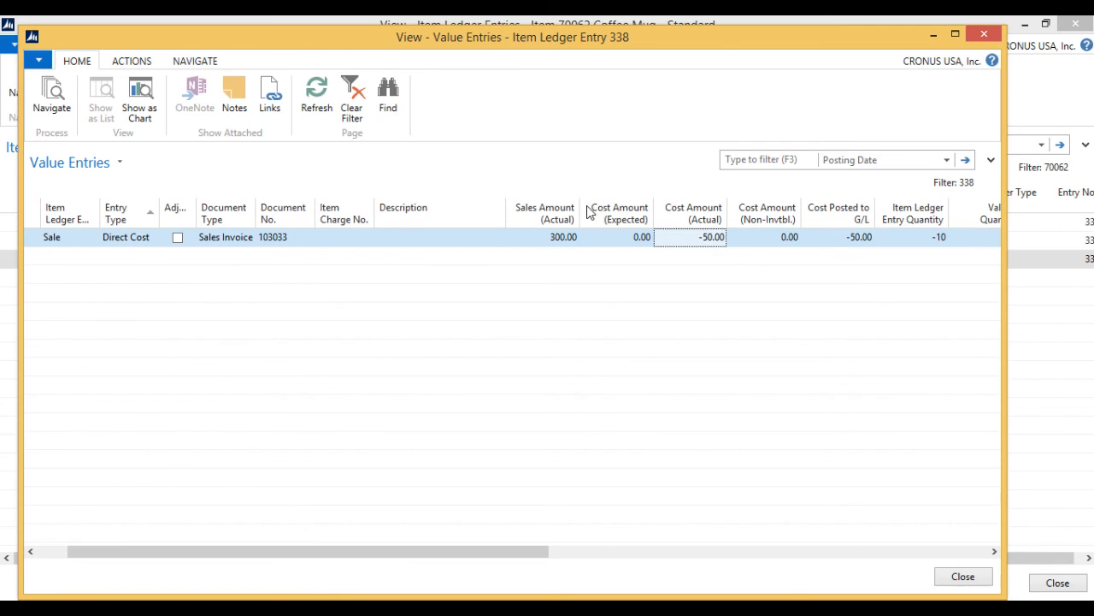
left_click(962, 576)
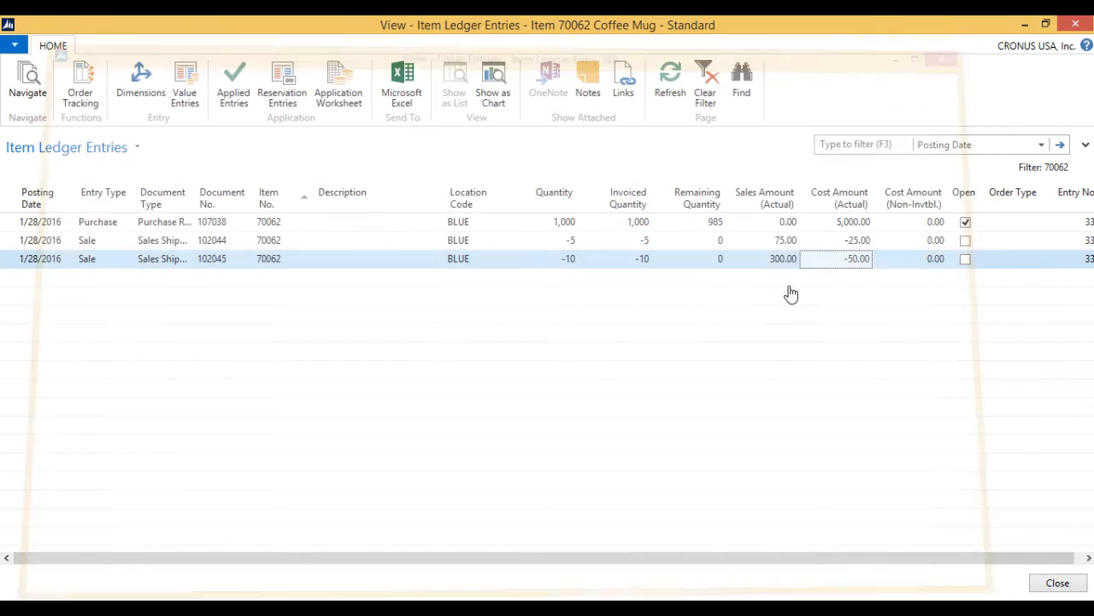